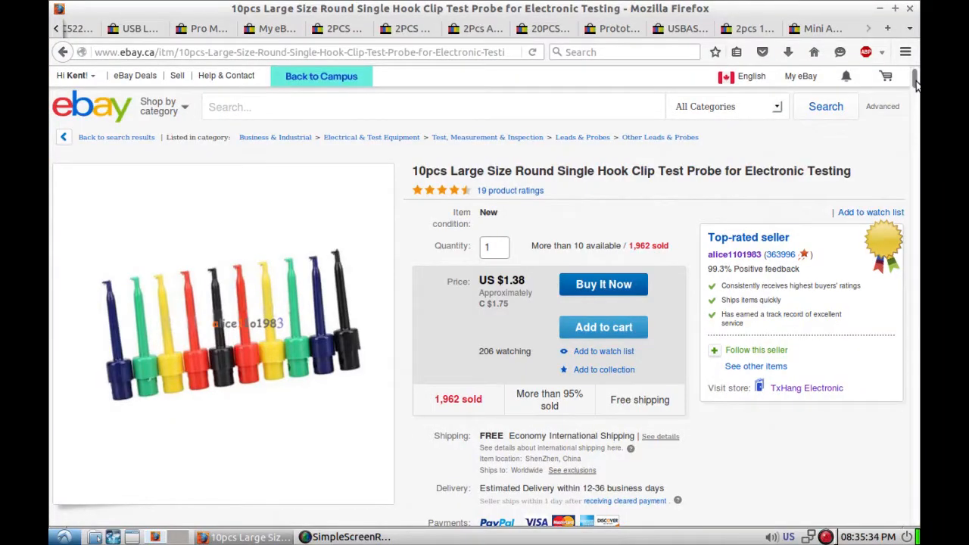
Step: Scroll down the 10pcs hook clip test probe listing page
{"action": "scroll", "scroll_direction": "down", "scroll_amount": 3}
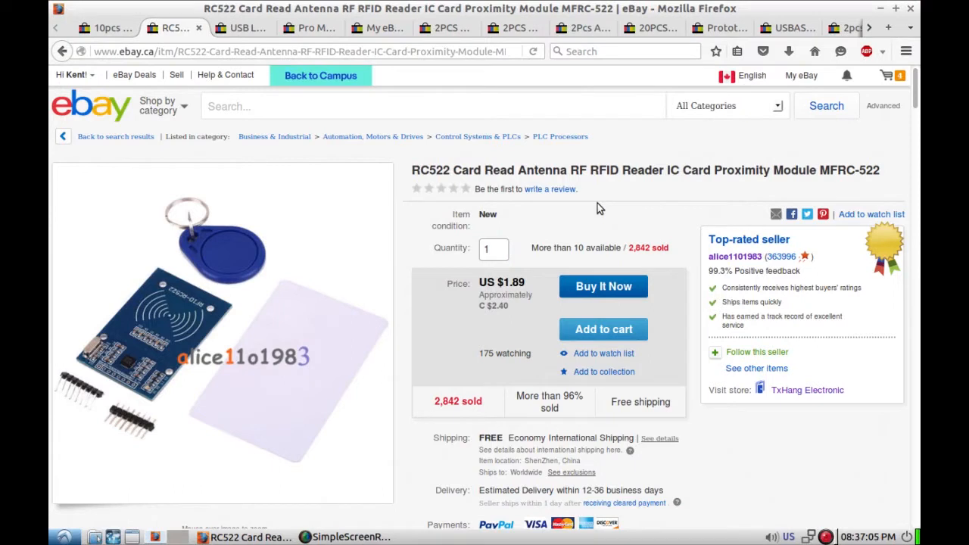
{"action": "mouse_move", "coordinate": [629, 209]}
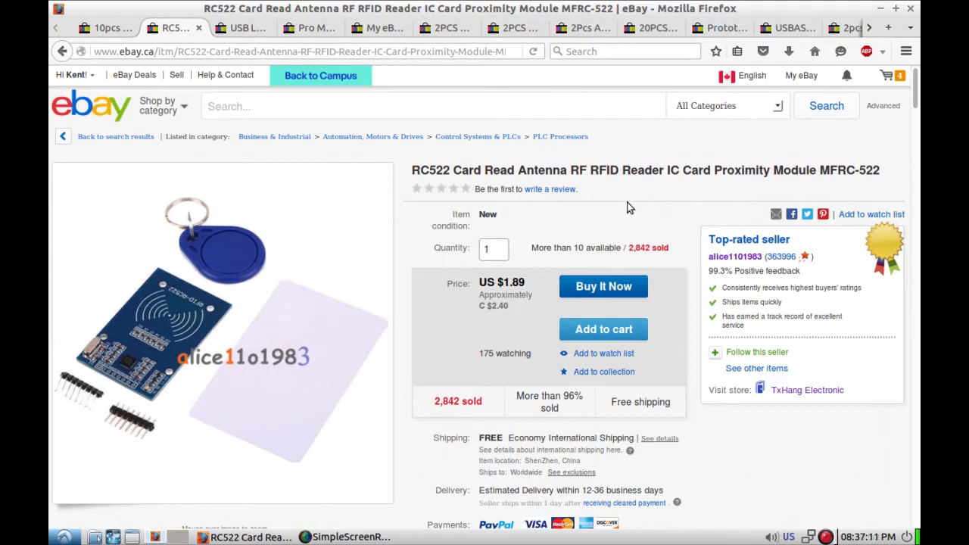
{"action": "mouse_move", "coordinate": [669, 209]}
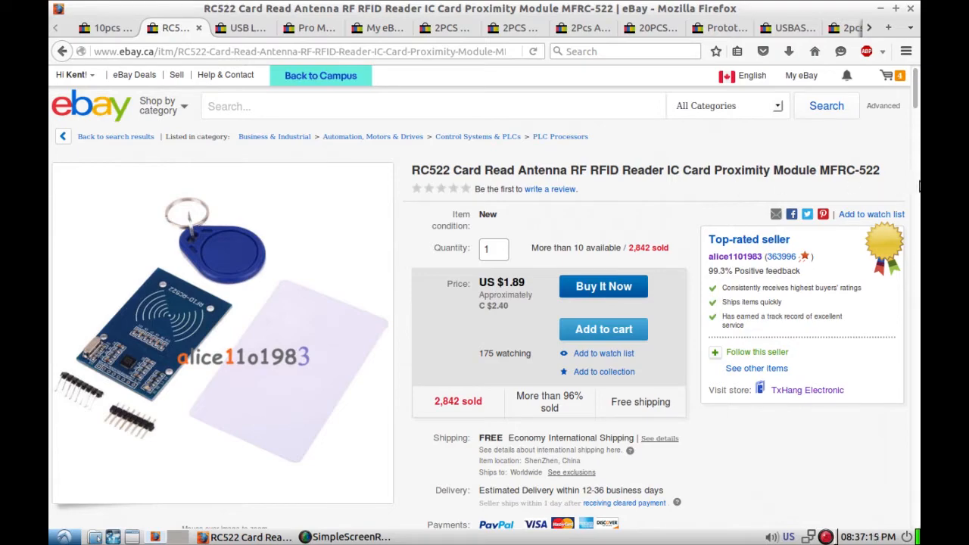
Step: Scroll the RC522 RFID module listing down through its description and electrical parameters
{"action": "scroll", "scroll_direction": "down", "scroll_amount": 3}
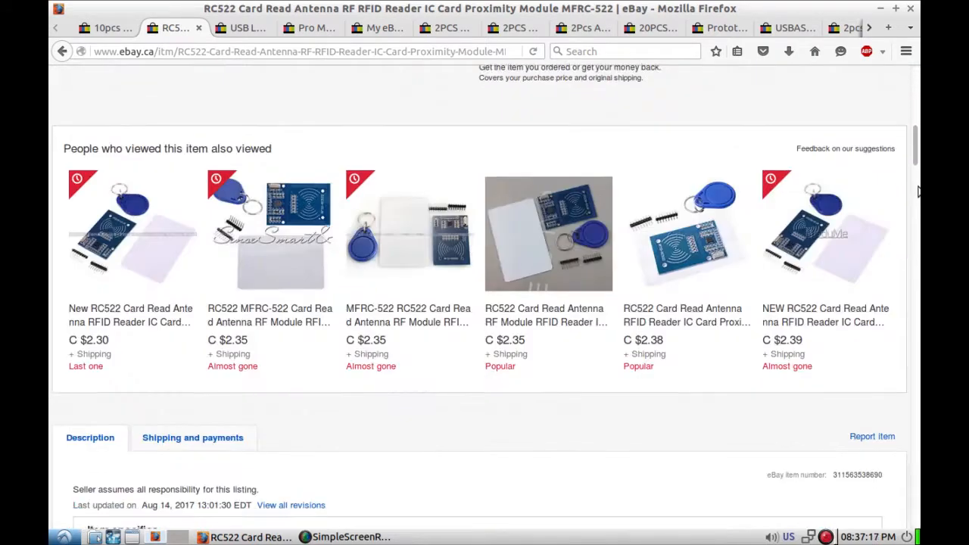
{"action": "scroll", "scroll_direction": "down", "scroll_amount": 3}
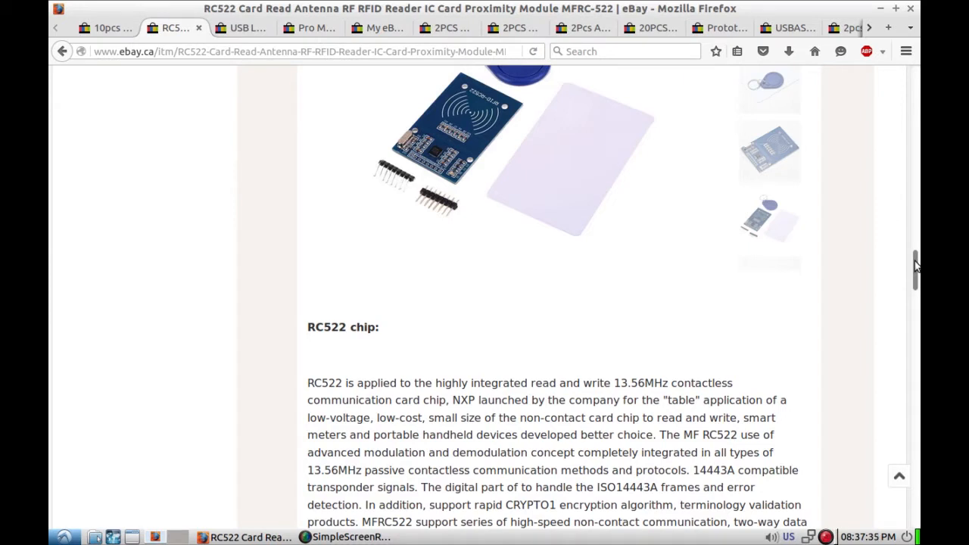
{"action": "scroll", "scroll_direction": "down", "scroll_amount": 3}
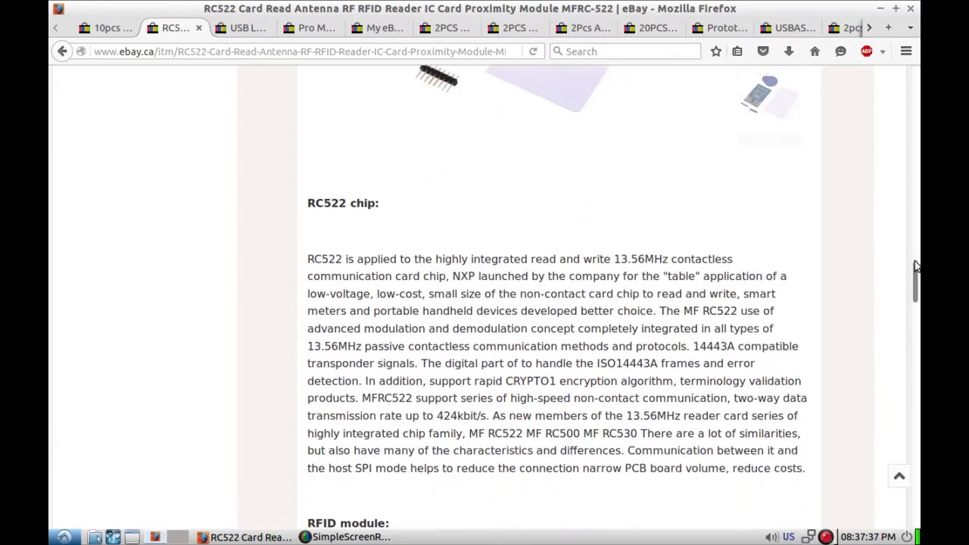
{"action": "scroll", "scroll_direction": "down", "scroll_amount": 3}
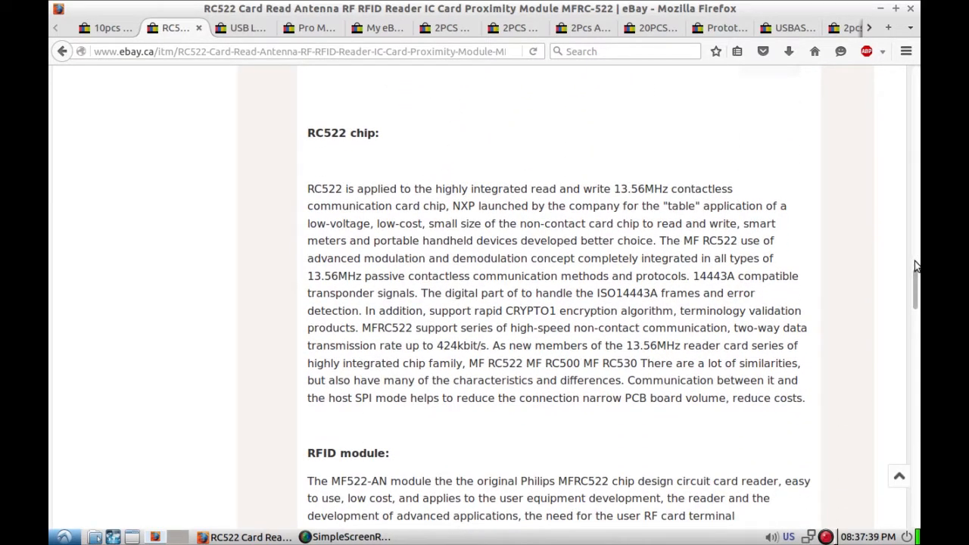
{"action": "scroll", "scroll_direction": "down", "scroll_amount": 3}
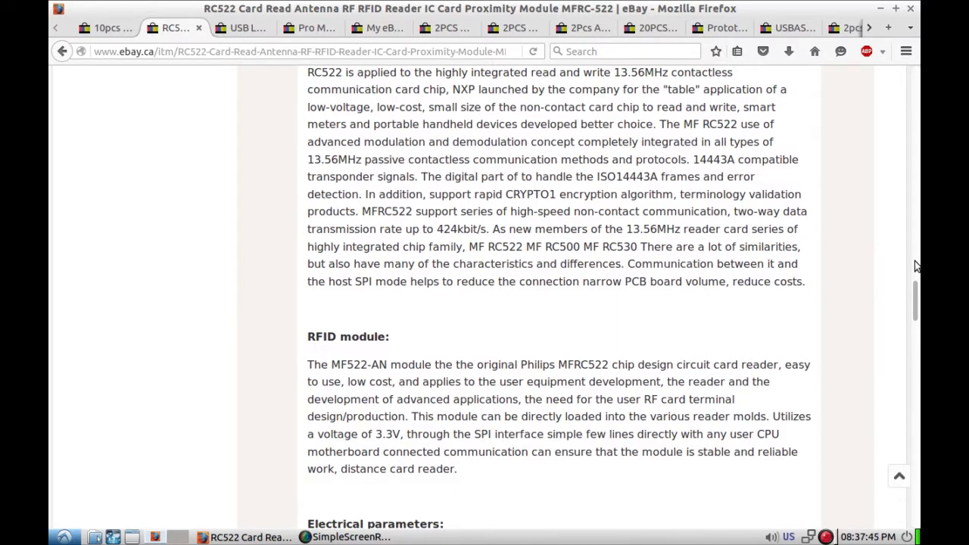
Step: Continue down the RC522 listing to the package contents and payment details
{"action": "scroll", "scroll_direction": "down", "scroll_amount": 3}
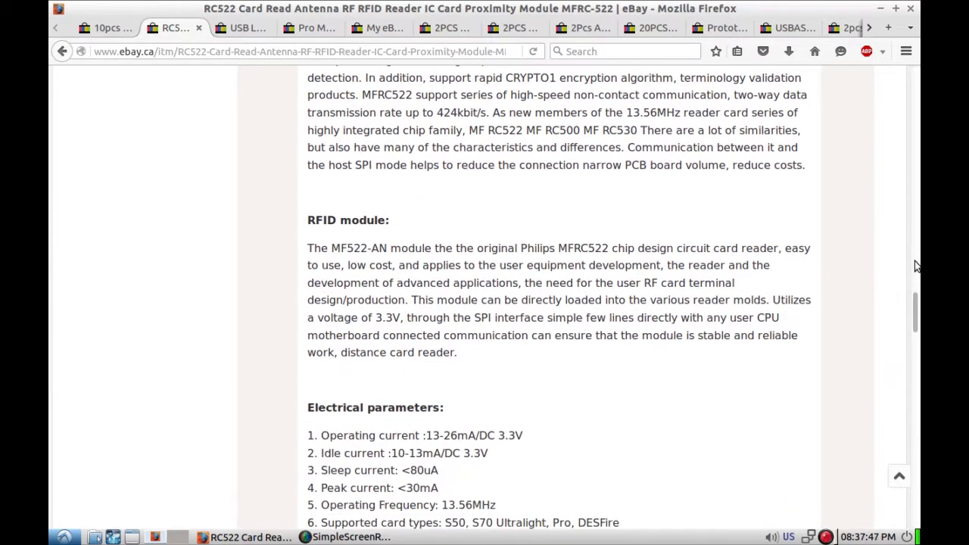
{"action": "scroll", "scroll_direction": "down", "scroll_amount": 3}
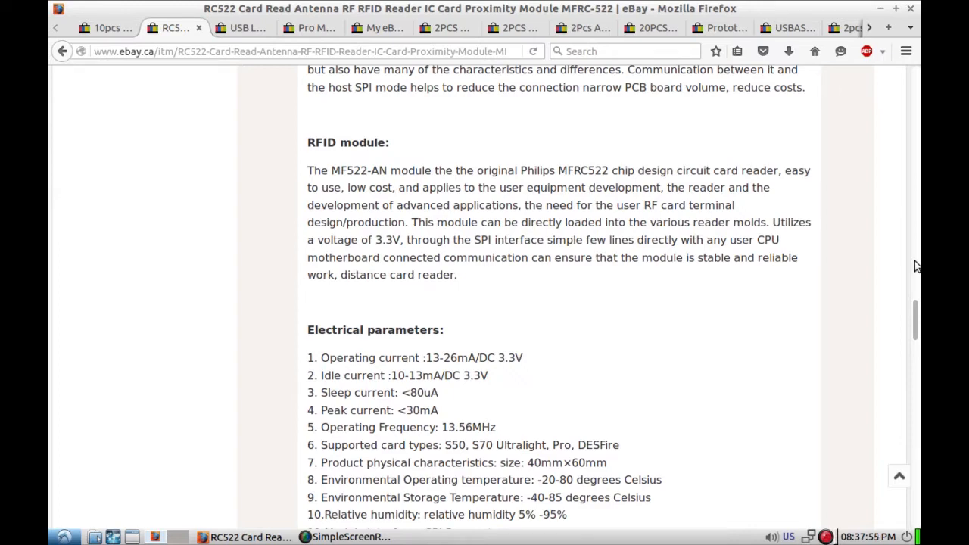
{"action": "scroll", "scroll_direction": "down", "scroll_amount": 3}
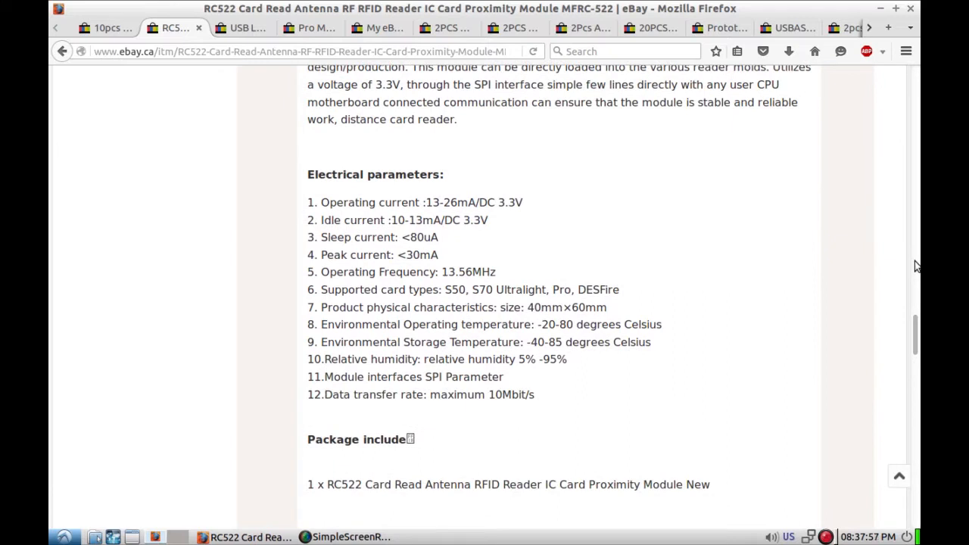
{"action": "scroll", "scroll_direction": "down", "scroll_amount": 3}
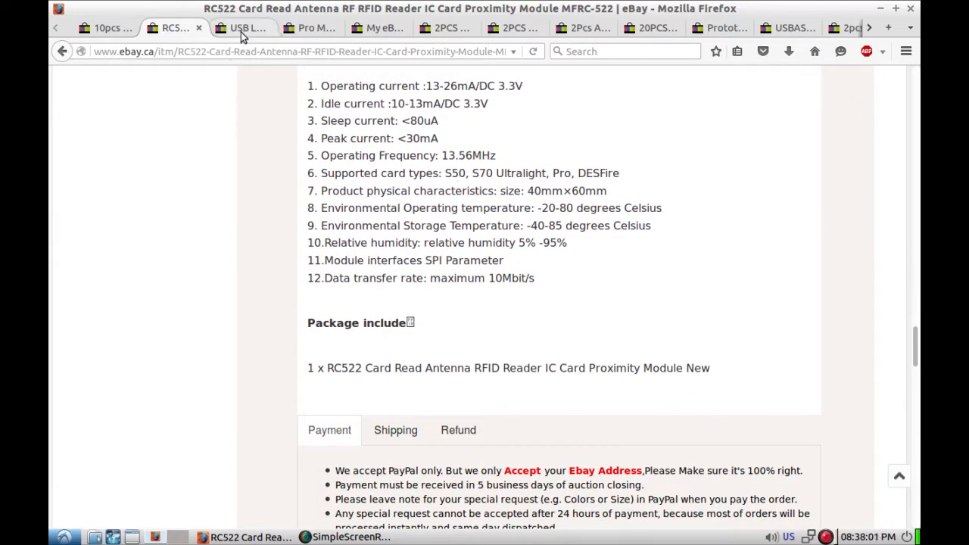
{"action": "left_click", "coordinate": [242, 27]}
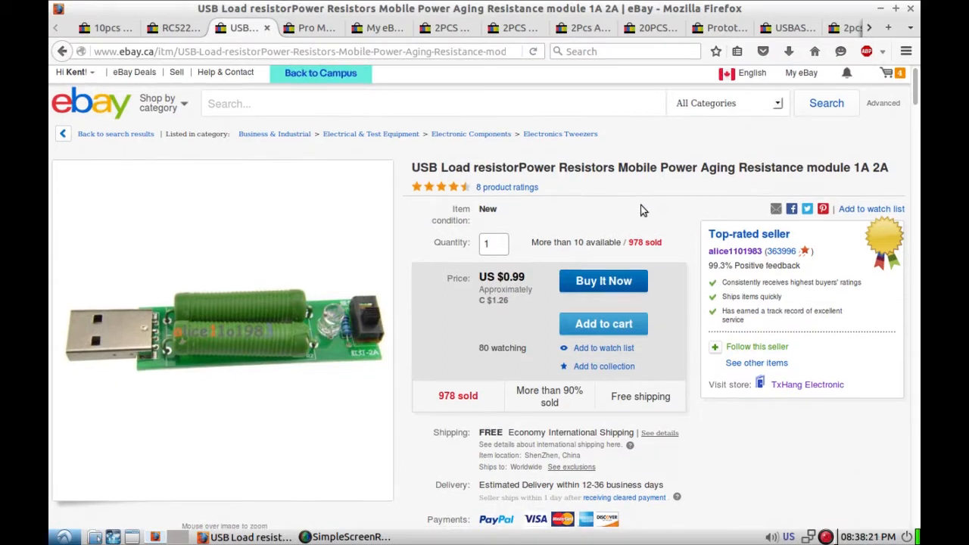
Step: Scroll the USB load resistor listing down to its item description and heat warning
{"action": "scroll", "scroll_direction": "down", "scroll_amount": 3}
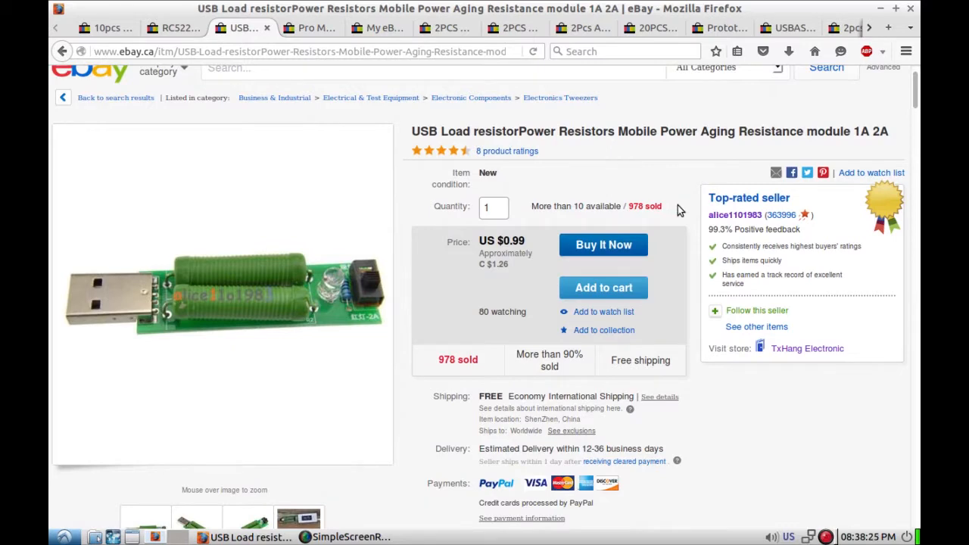
{"action": "scroll", "scroll_direction": "down", "scroll_amount": 3}
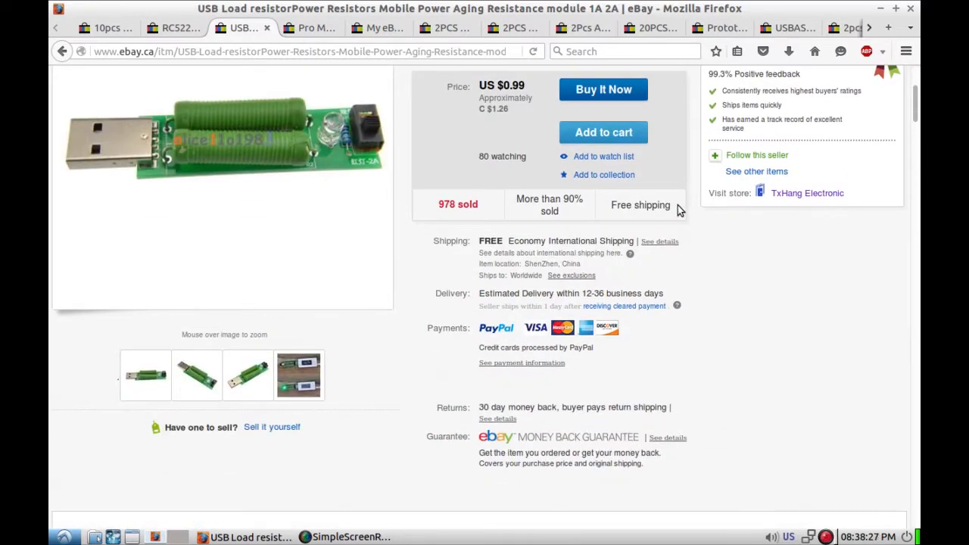
{"action": "scroll", "scroll_direction": "down", "scroll_amount": 3}
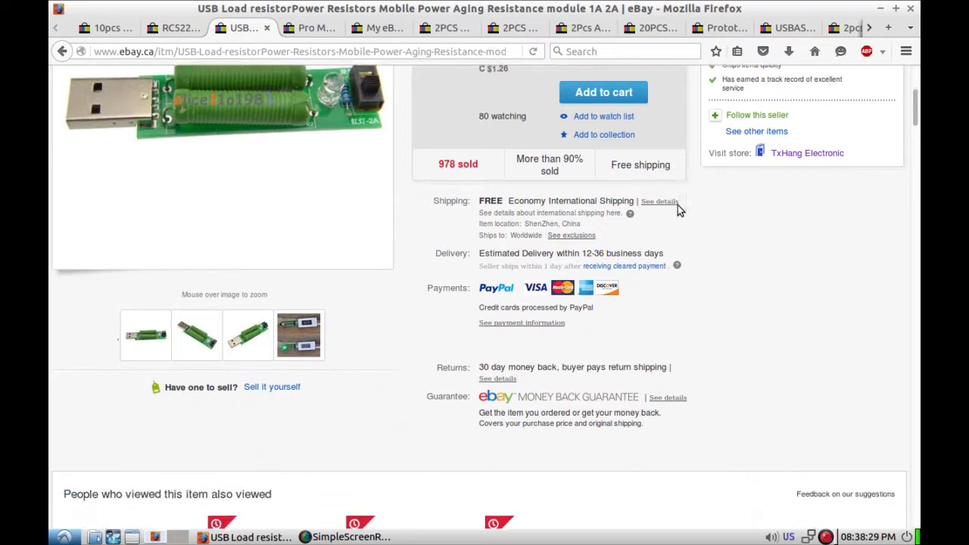
{"action": "scroll", "scroll_direction": "down", "scroll_amount": 3}
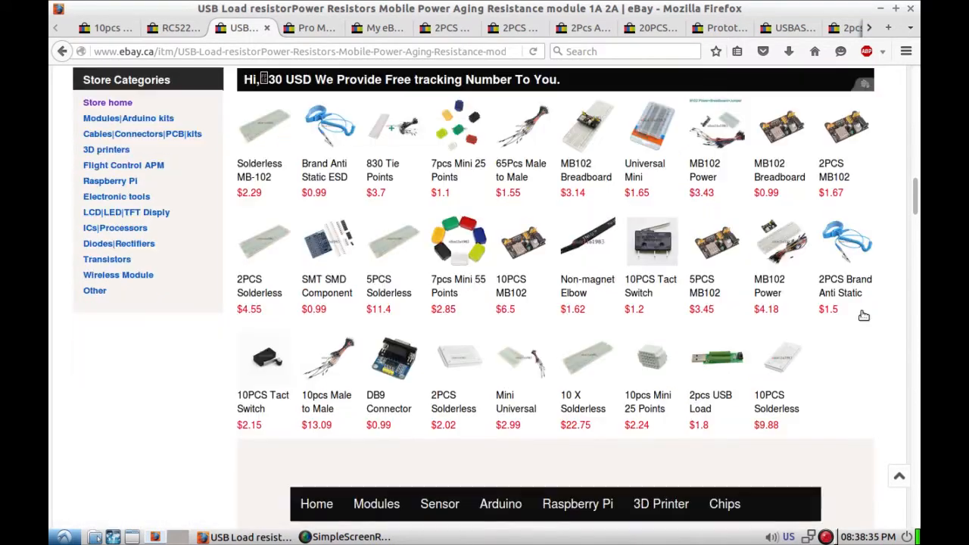
Step: Continue to the package contents, then switch to the Pro MP3/WMV decoder board listing
{"action": "scroll", "scroll_direction": "down", "scroll_amount": 3}
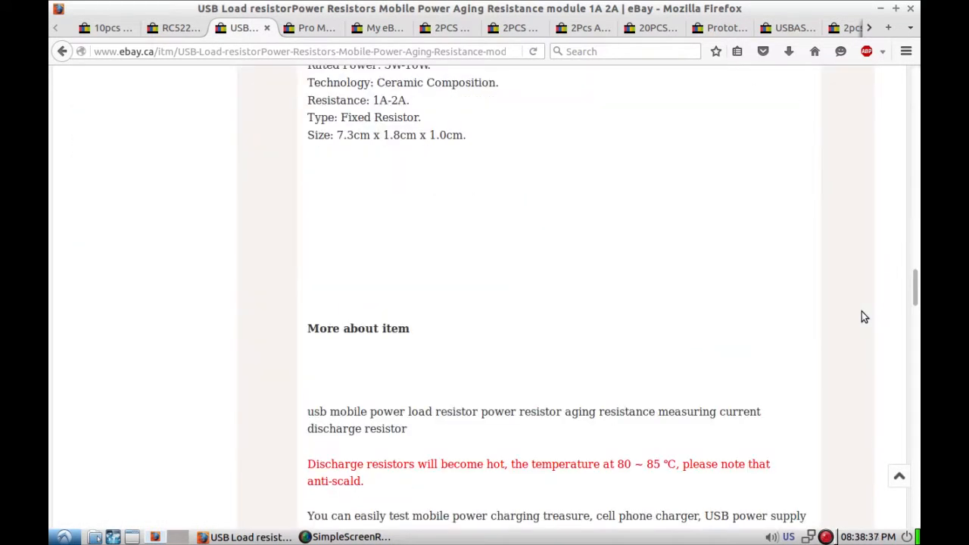
{"action": "mouse_move", "coordinate": [854, 133]}
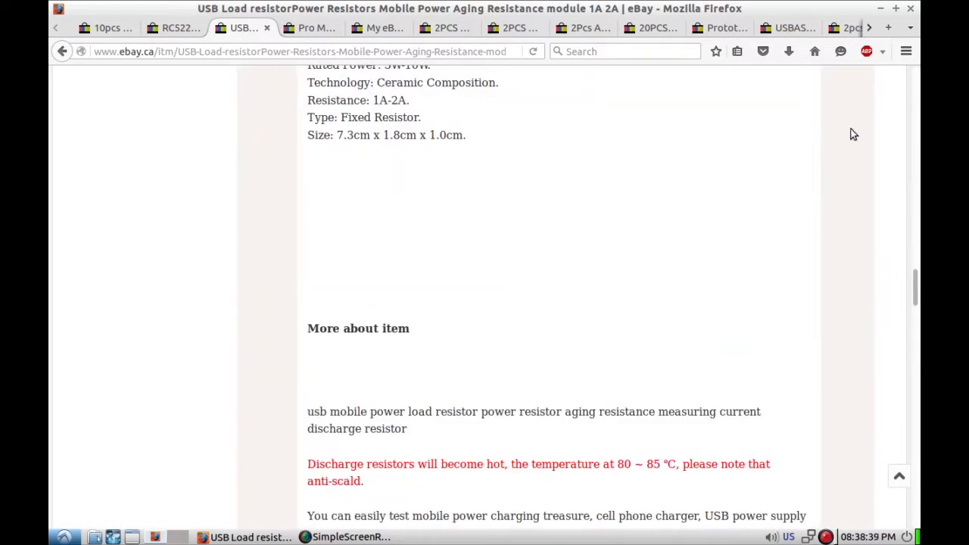
{"action": "scroll", "scroll_direction": "down", "scroll_amount": 3}
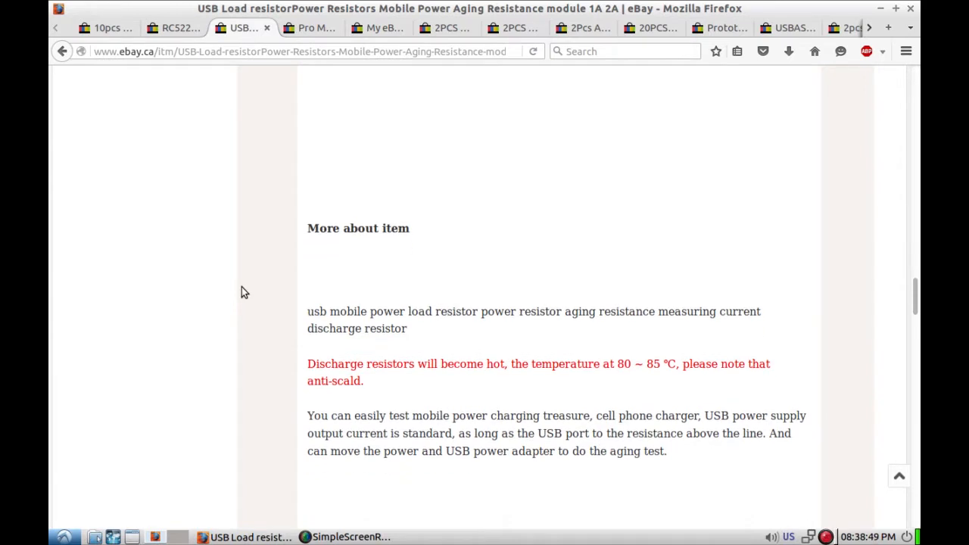
{"action": "scroll", "scroll_direction": "down", "scroll_amount": 3}
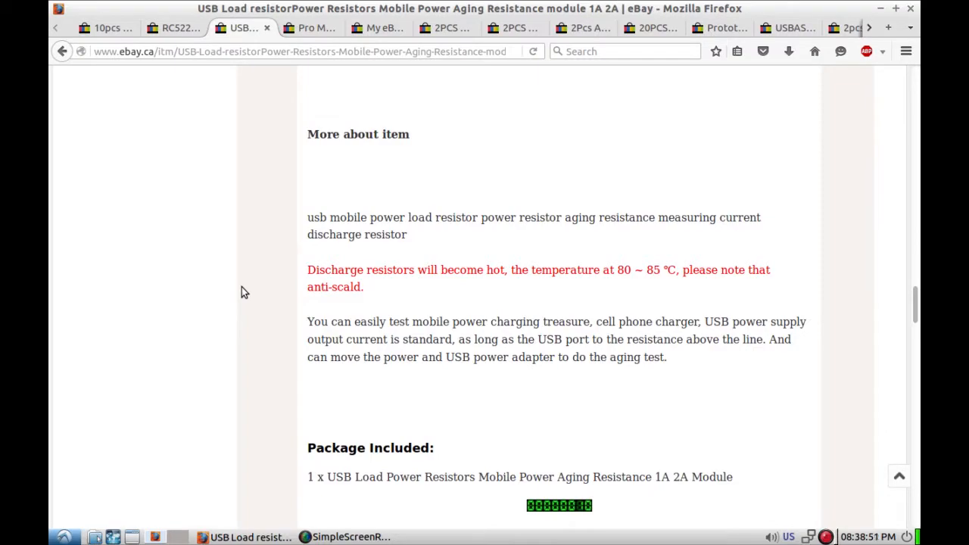
{"action": "mouse_move", "coordinate": [252, 227]}
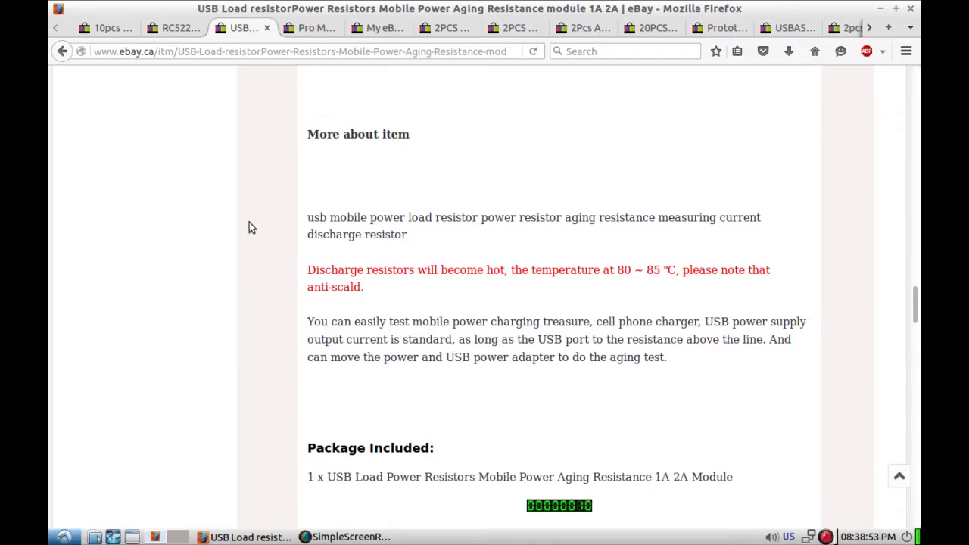
{"action": "left_click", "coordinate": [311, 27]}
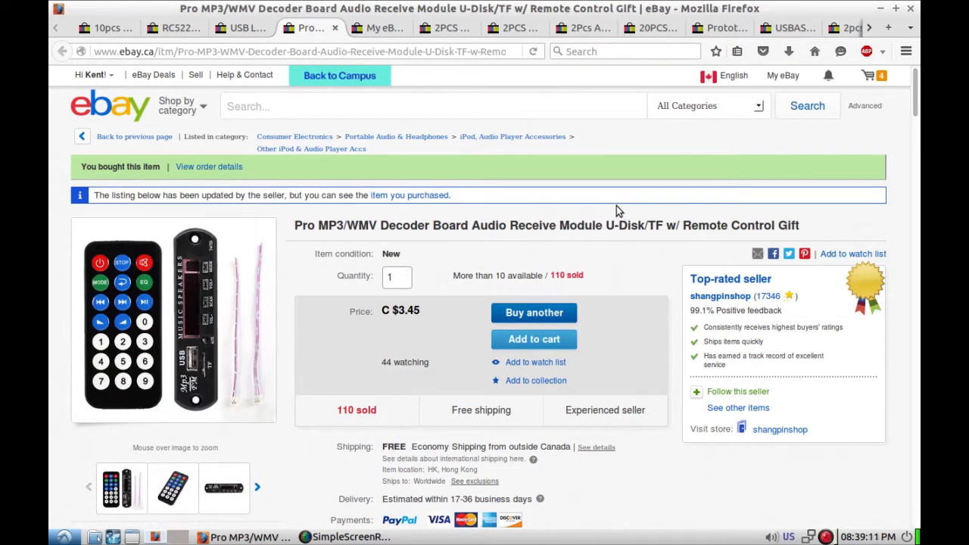
{"action": "mouse_move", "coordinate": [633, 209]}
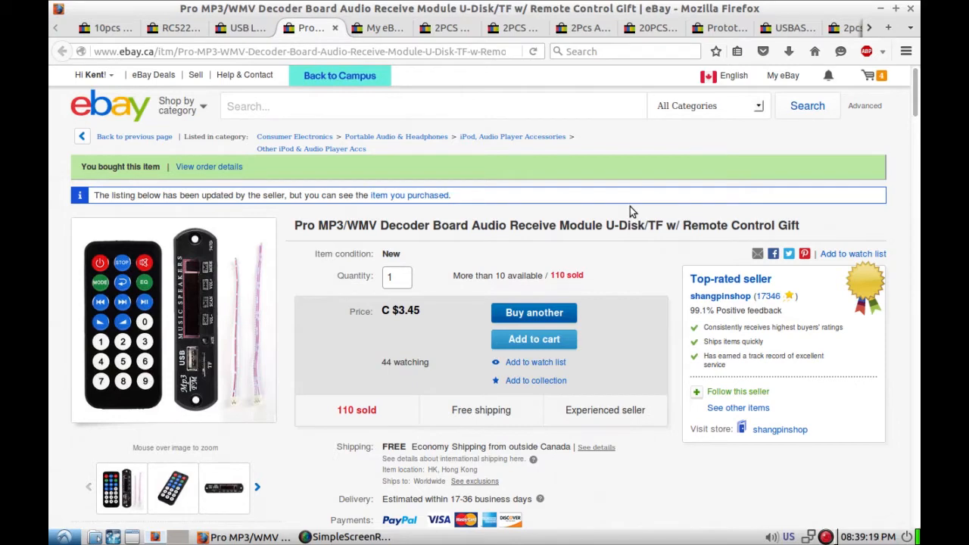
Step: Scroll the MP3/WMV decoder board listing down to payment, returns and money back guarantee
{"action": "scroll", "scroll_direction": "down", "scroll_amount": 3}
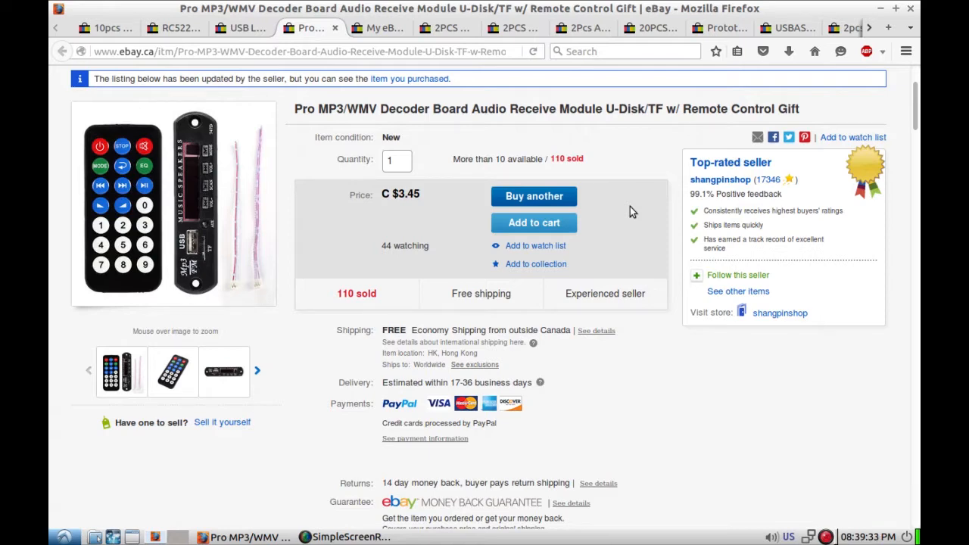
{"action": "scroll", "scroll_direction": "down", "scroll_amount": 3}
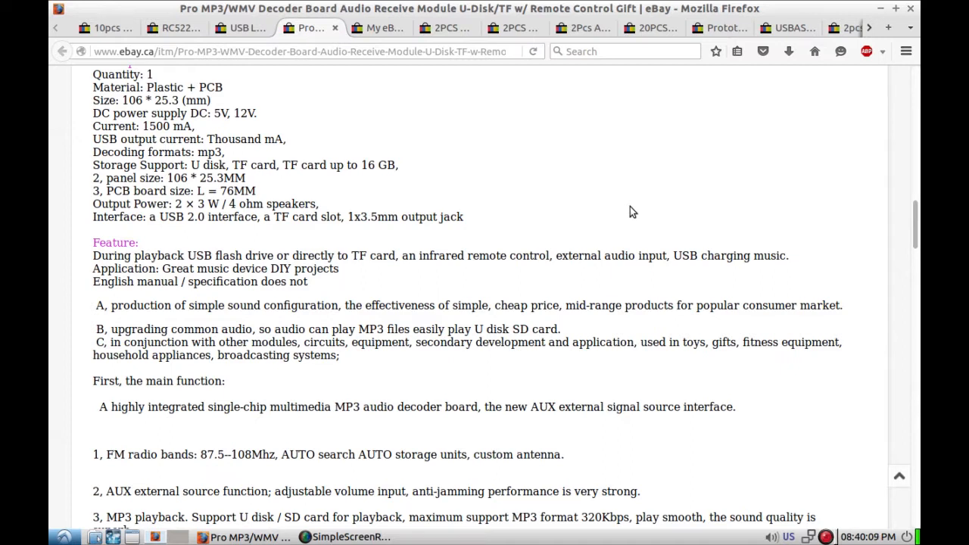
{"action": "mouse_move", "coordinate": [655, 203]}
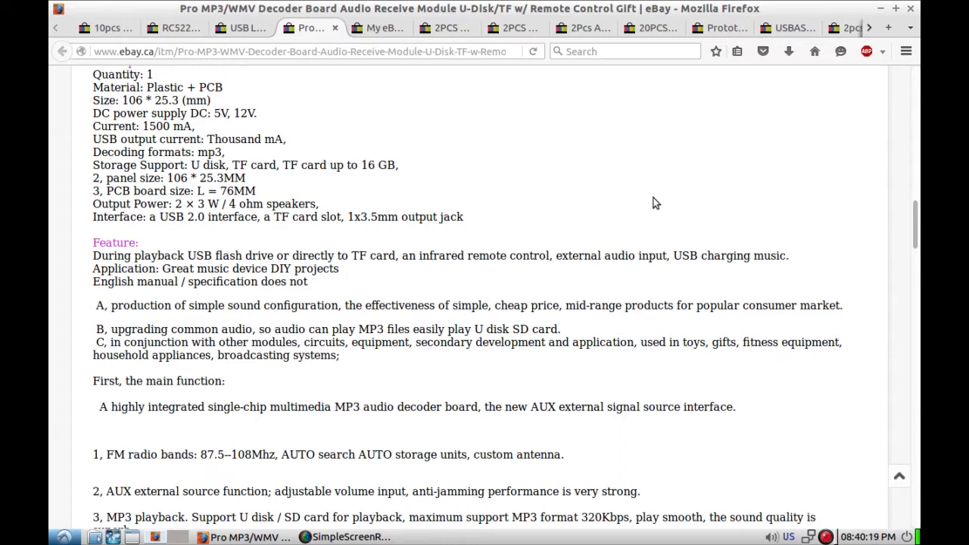
{"action": "mouse_move", "coordinate": [664, 201]}
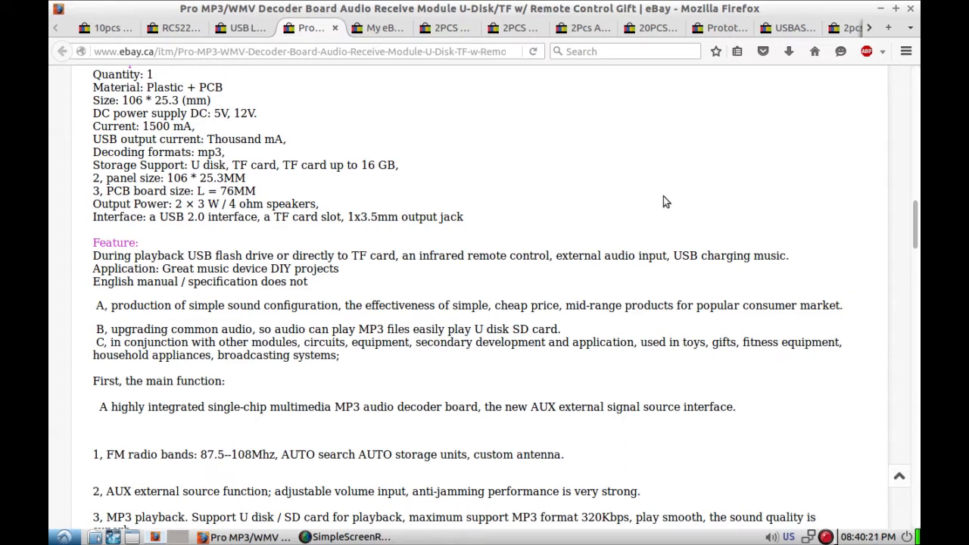
{"action": "mouse_move", "coordinate": [688, 192]}
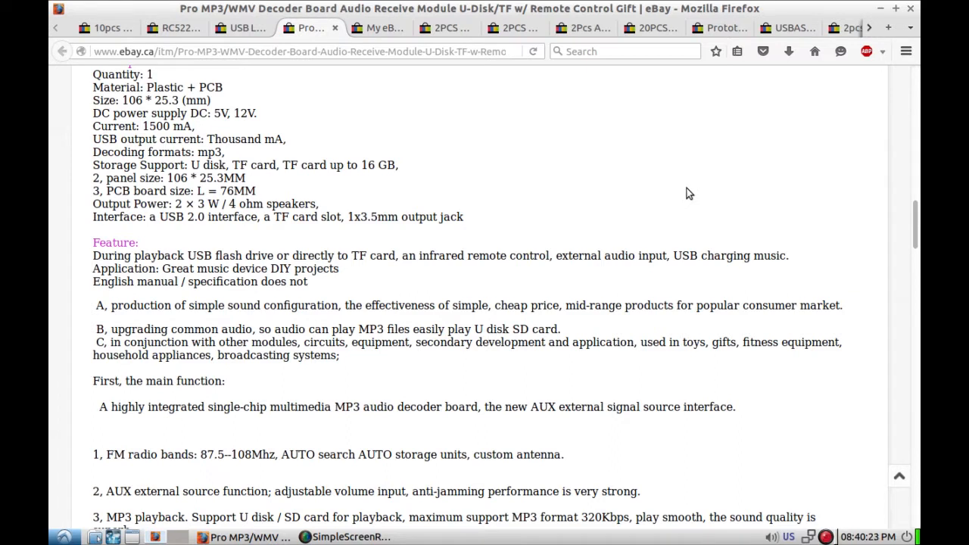
{"action": "mouse_move", "coordinate": [704, 196]}
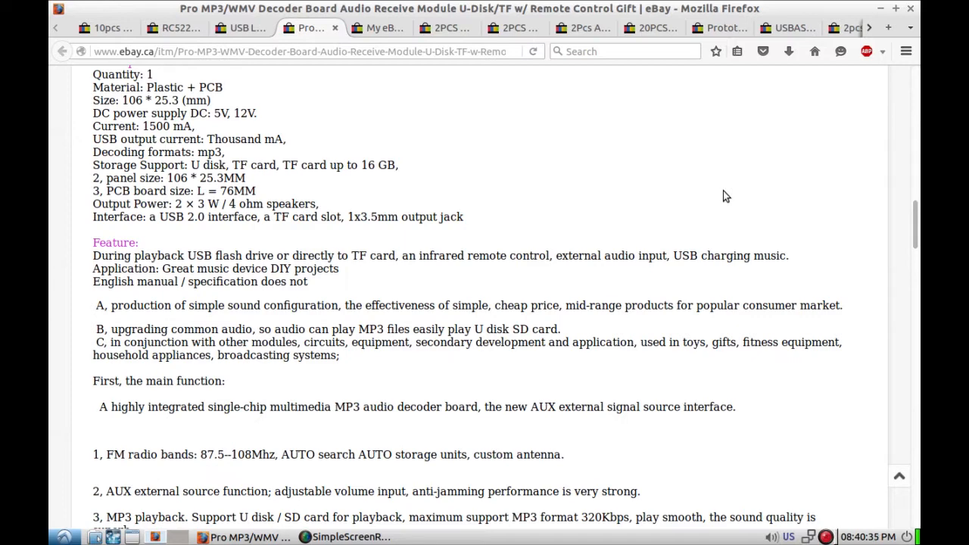
{"action": "scroll", "scroll_direction": "down", "scroll_amount": 3}
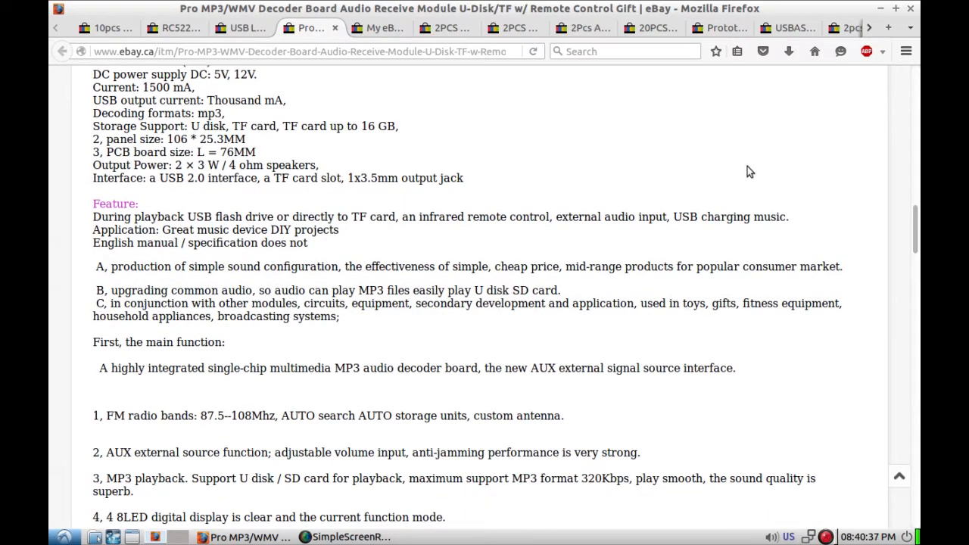
{"action": "scroll", "scroll_direction": "down", "scroll_amount": 3}
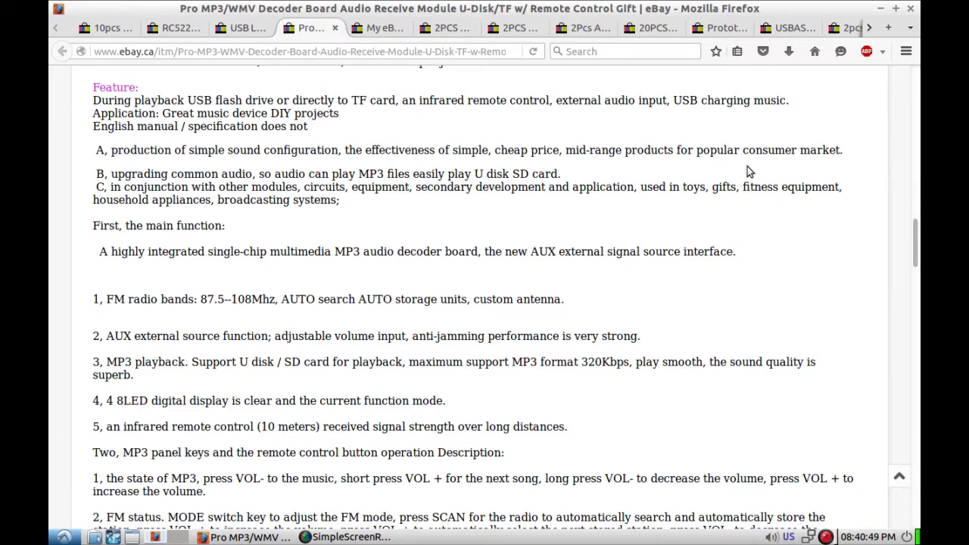
{"action": "scroll", "scroll_direction": "down", "scroll_amount": 3}
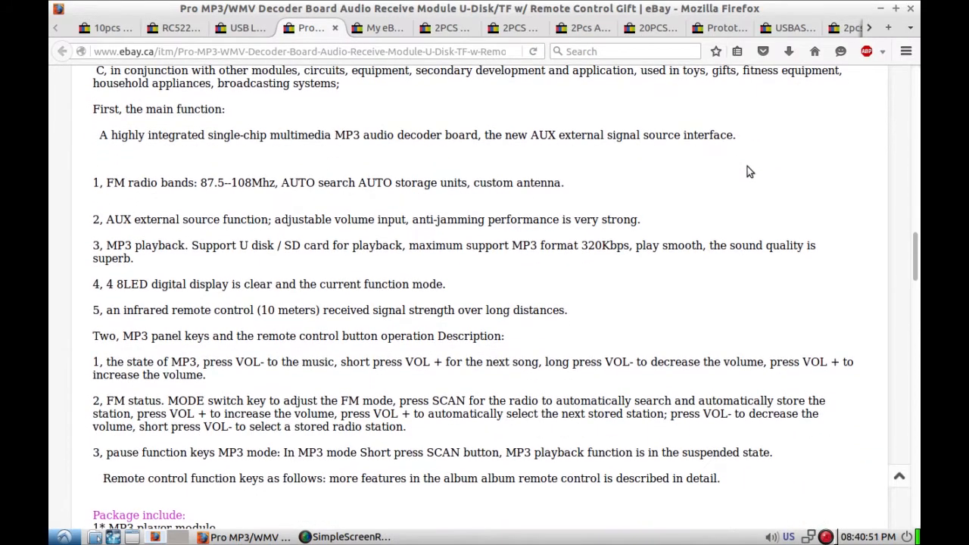
{"action": "scroll", "scroll_direction": "down", "scroll_amount": 3}
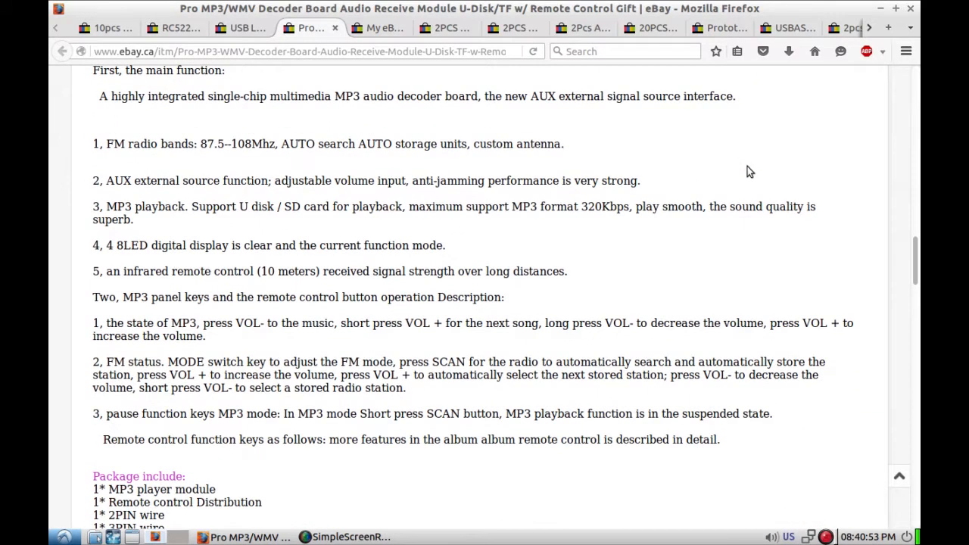
{"action": "scroll", "scroll_direction": "down", "scroll_amount": 3}
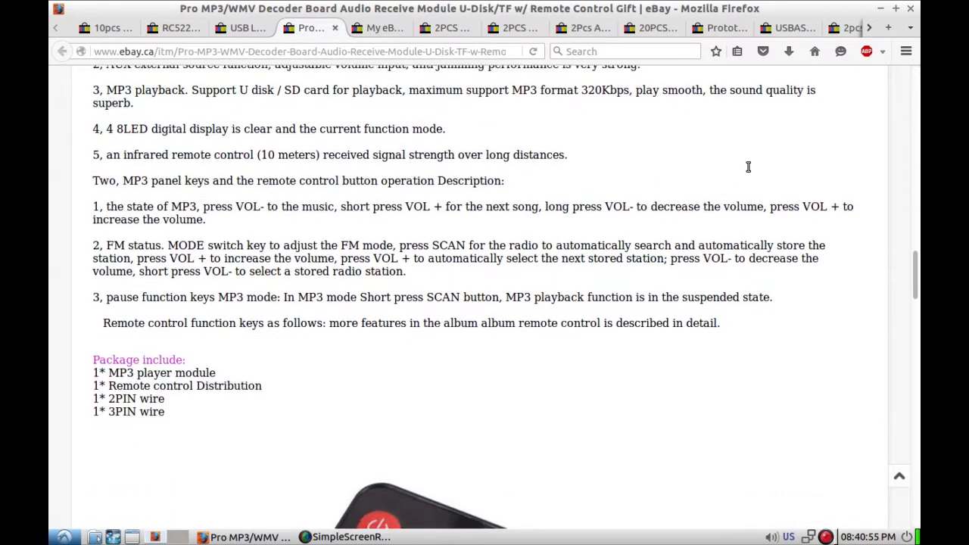
{"action": "mouse_move", "coordinate": [749, 171]}
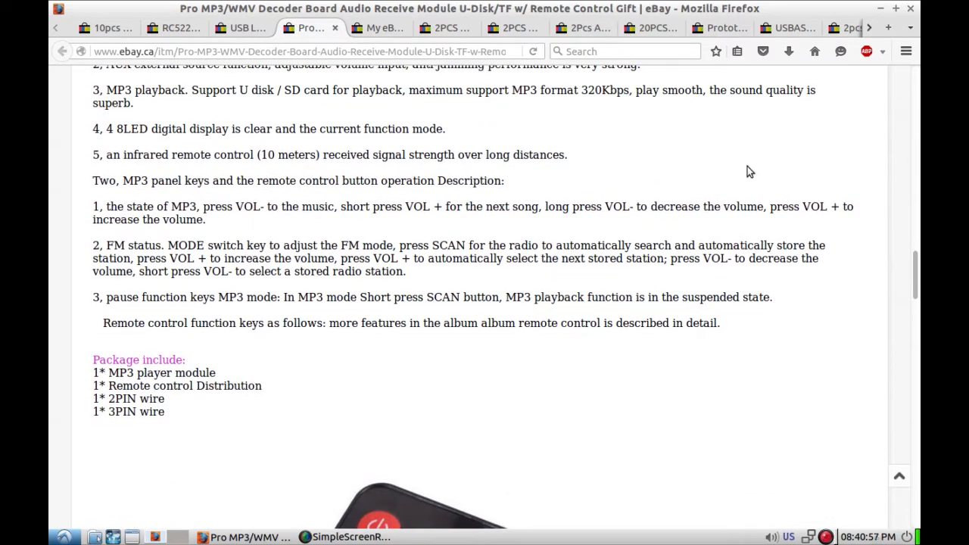
{"action": "scroll", "scroll_direction": "down", "scroll_amount": 3}
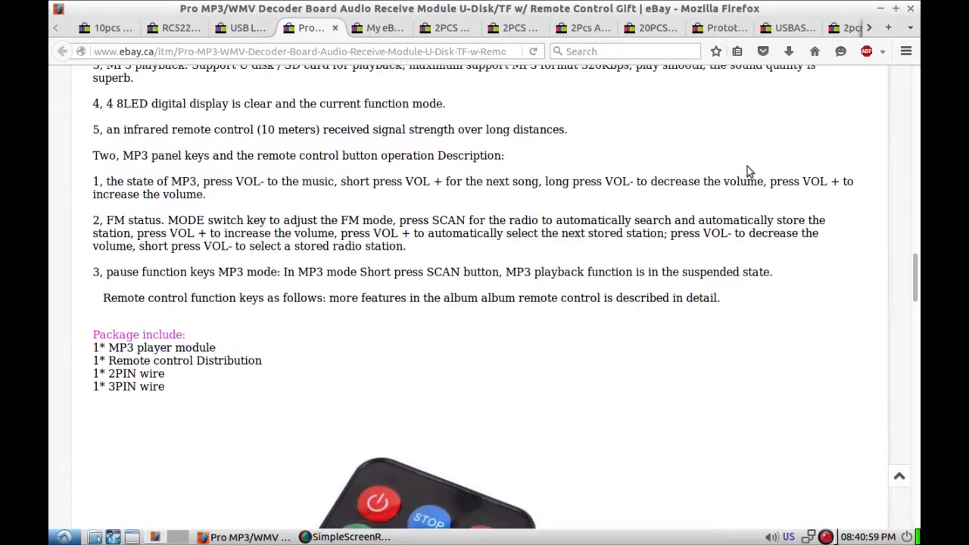
{"action": "scroll", "scroll_direction": "down", "scroll_amount": 3}
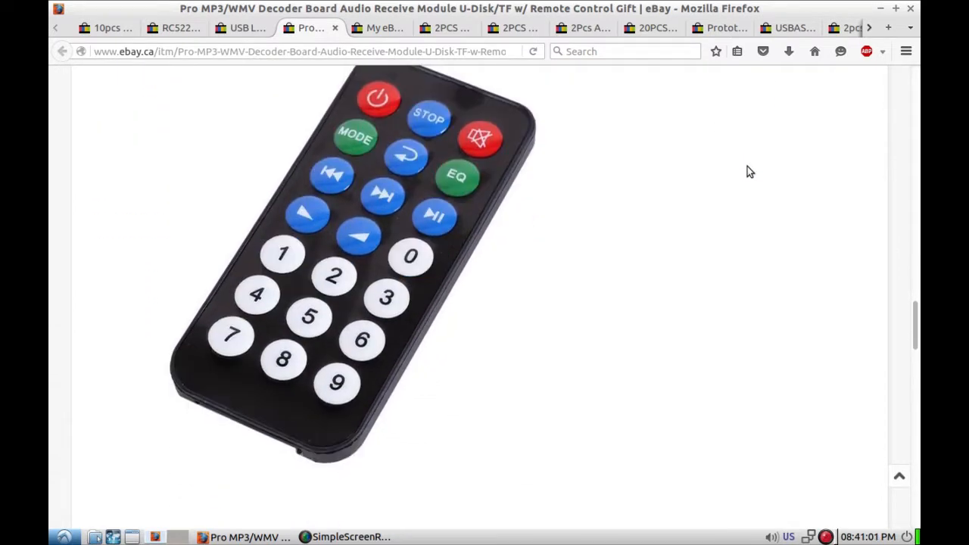
{"action": "scroll", "scroll_direction": "down", "scroll_amount": 3}
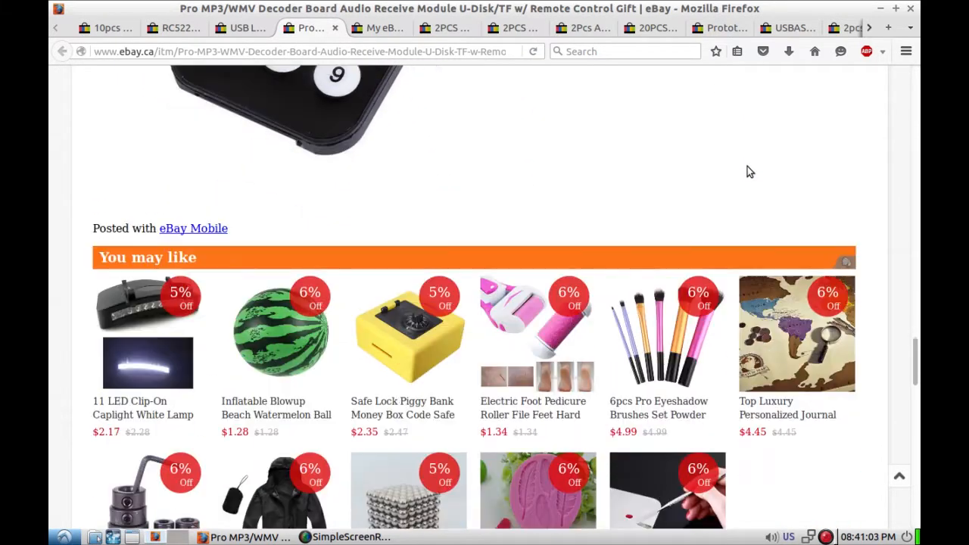
{"action": "scroll", "scroll_direction": "up", "scroll_amount": 3}
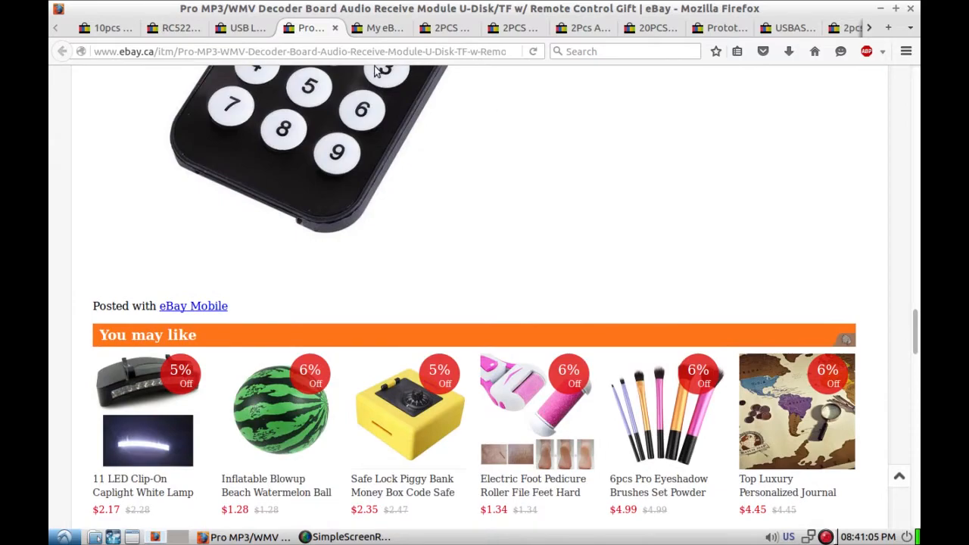
{"action": "left_click", "coordinate": [377, 27]}
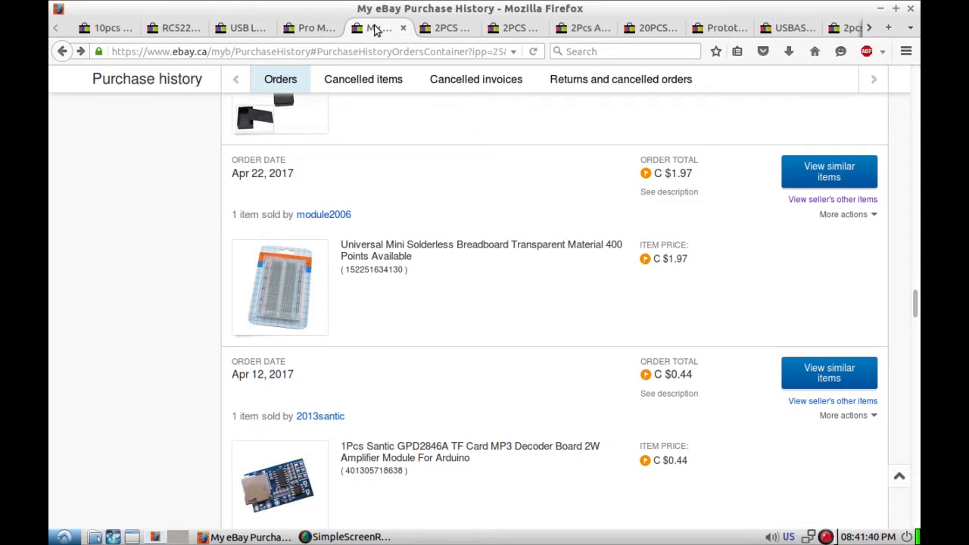
{"action": "mouse_move", "coordinate": [461, 184]}
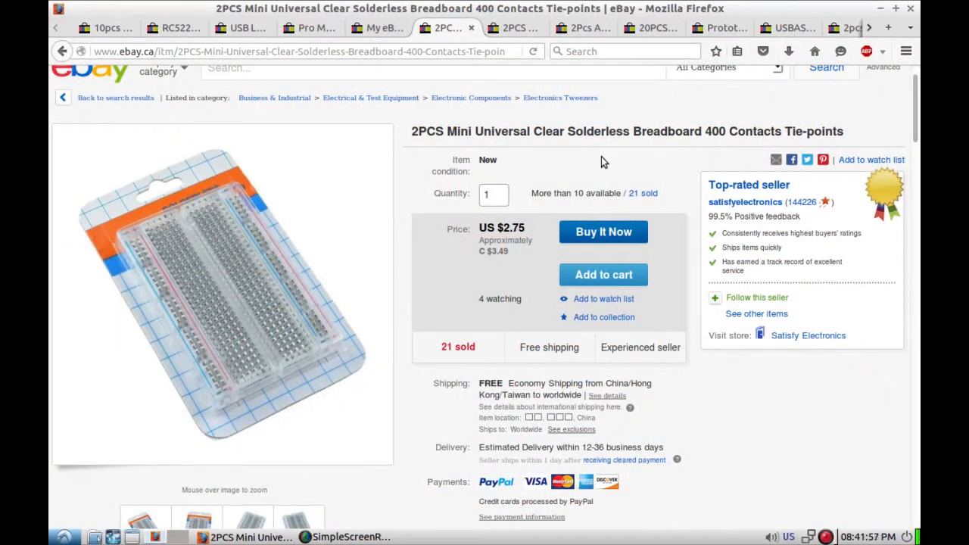
{"action": "mouse_move", "coordinate": [614, 161]}
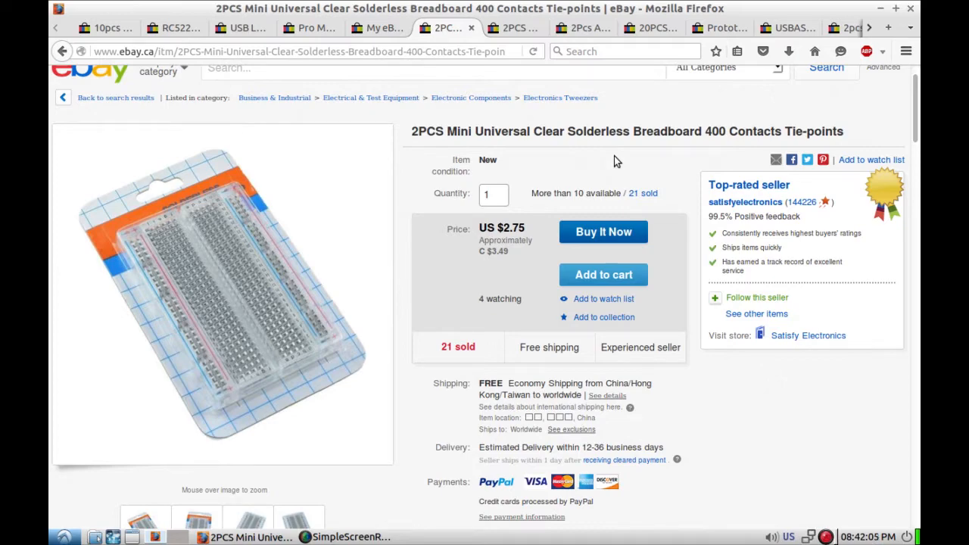
Step: Scroll the mini breadboard listing to its item specifics and 300-tie-point description
{"action": "scroll", "scroll_direction": "down", "scroll_amount": 3}
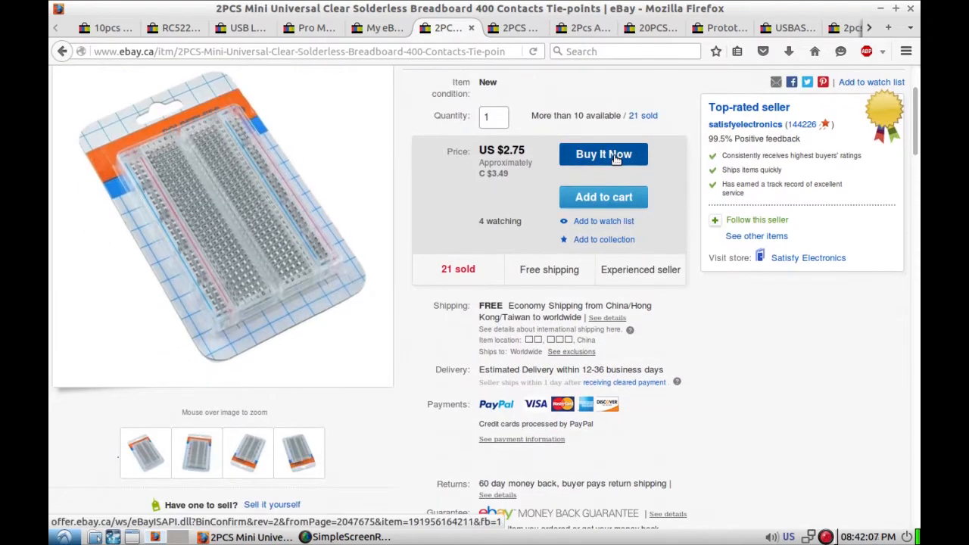
{"action": "scroll", "scroll_direction": "down", "scroll_amount": 3}
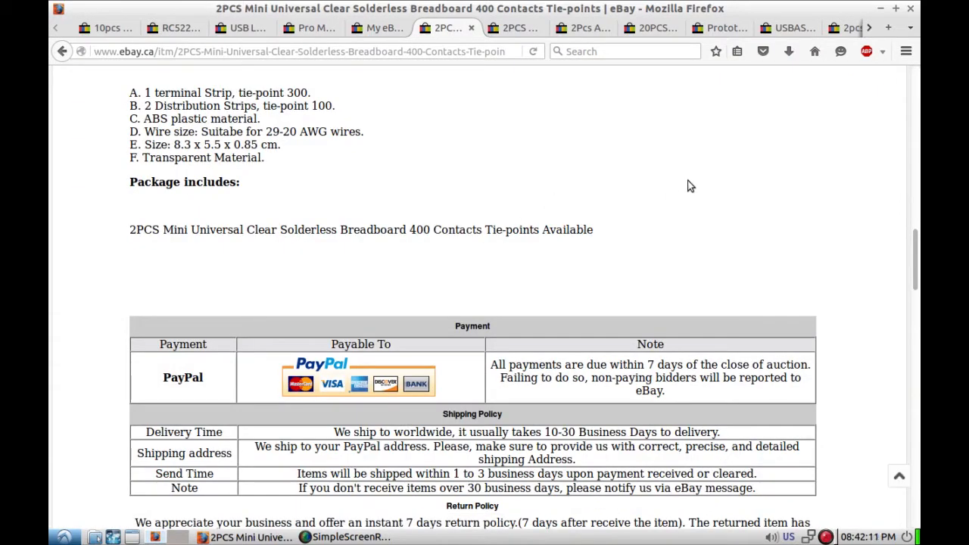
{"action": "scroll", "scroll_direction": "up", "scroll_amount": 3}
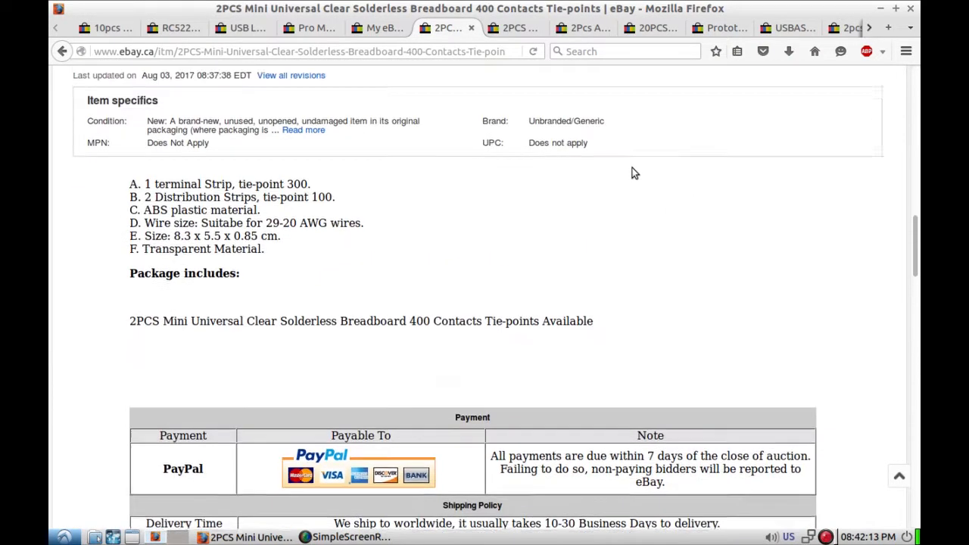
{"action": "scroll", "scroll_direction": "up", "scroll_amount": 3}
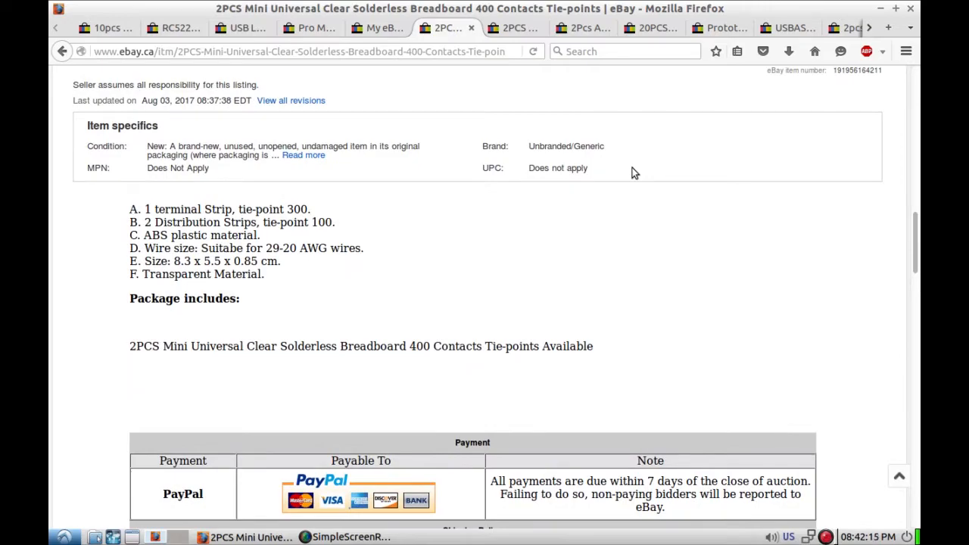
{"action": "left_click", "coordinate": [518, 28]}
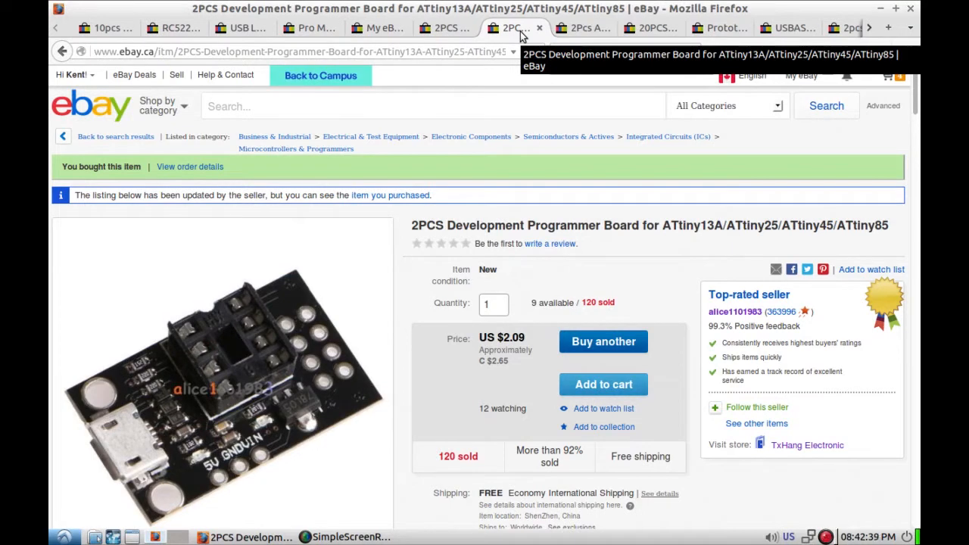
{"action": "mouse_move", "coordinate": [644, 197]}
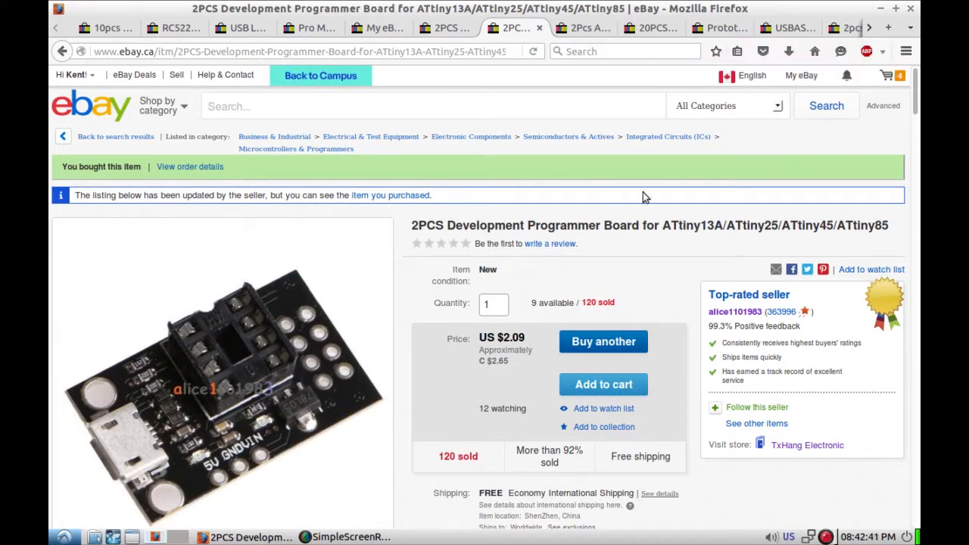
{"action": "mouse_move", "coordinate": [684, 239]}
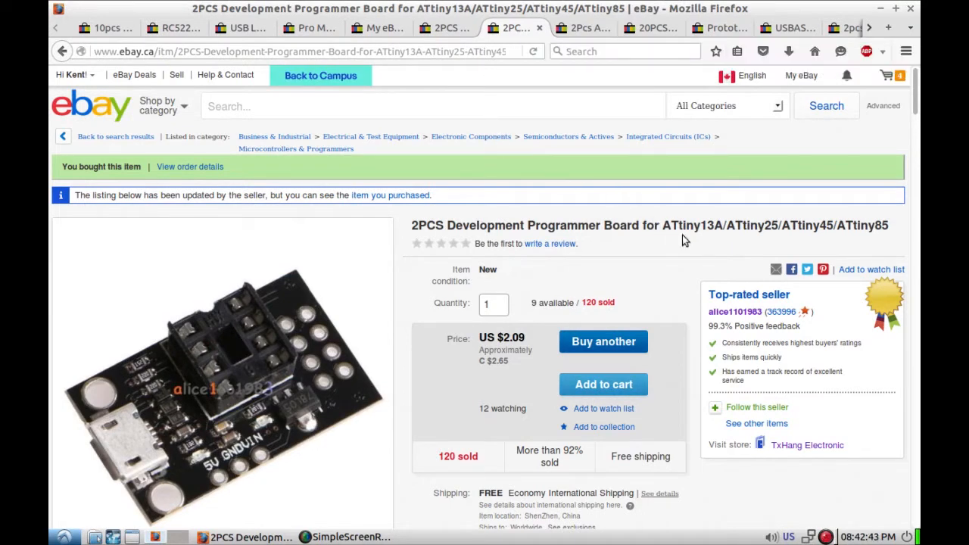
{"action": "mouse_move", "coordinate": [667, 255]}
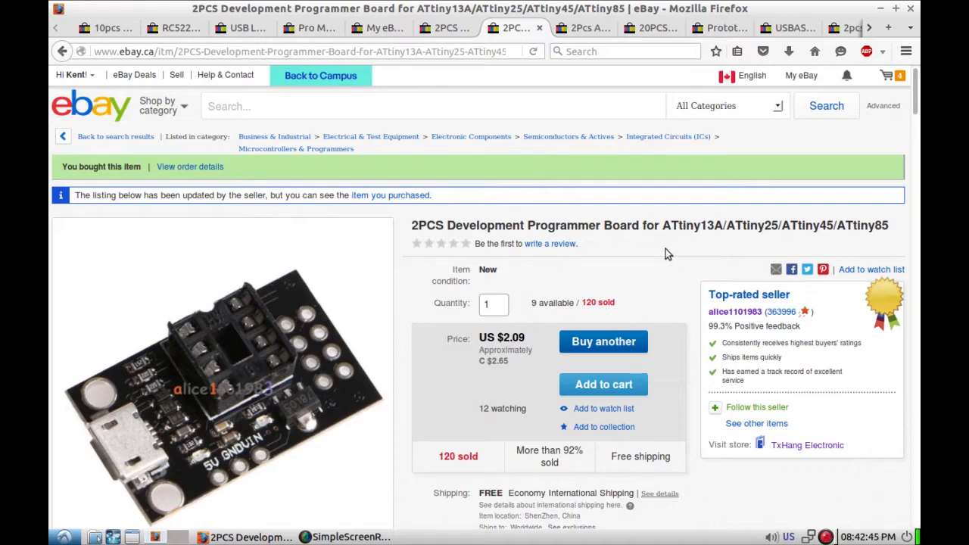
Step: Scroll the ATtiny programmer board listing through its description and two-board package contents
{"action": "scroll", "scroll_direction": "down", "scroll_amount": 3}
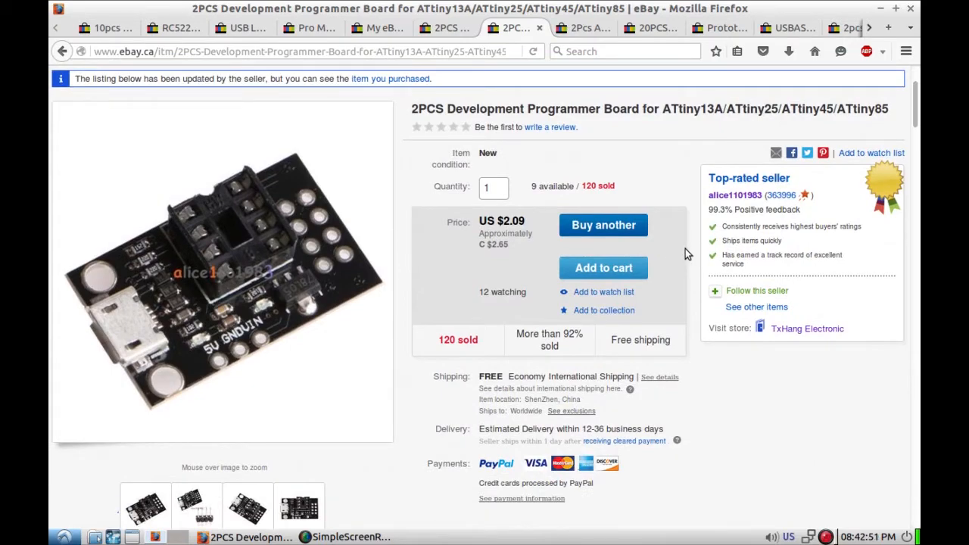
{"action": "scroll", "scroll_direction": "down", "scroll_amount": 3}
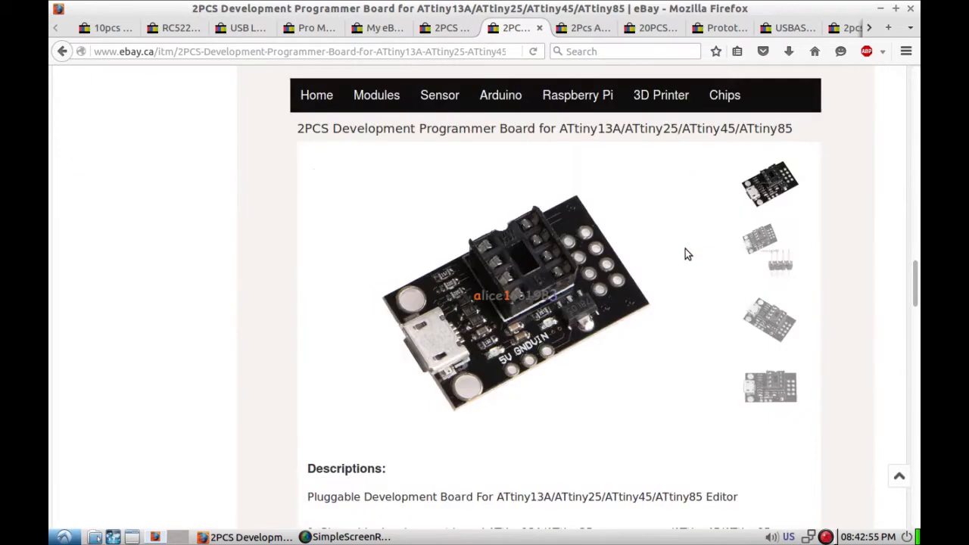
{"action": "scroll", "scroll_direction": "down", "scroll_amount": 3}
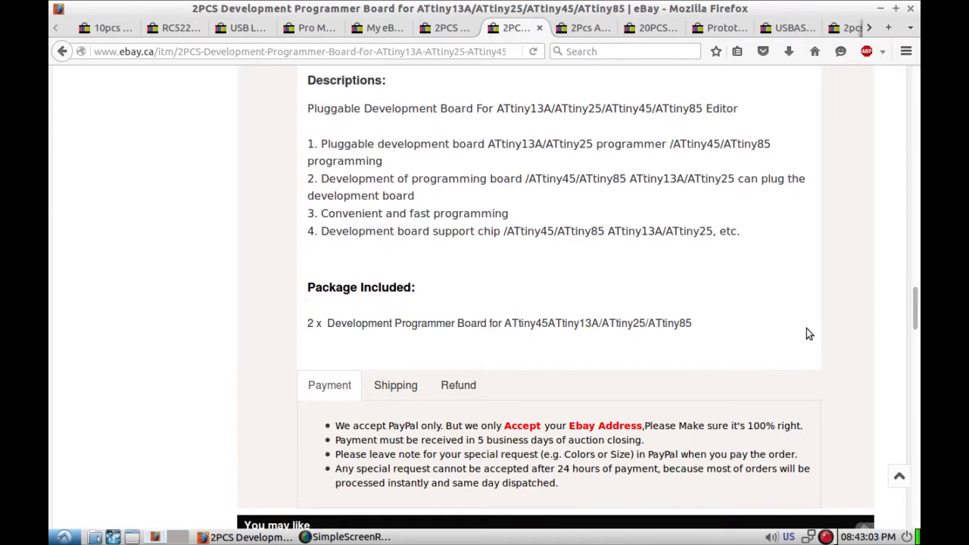
{"action": "mouse_move", "coordinate": [623, 103]}
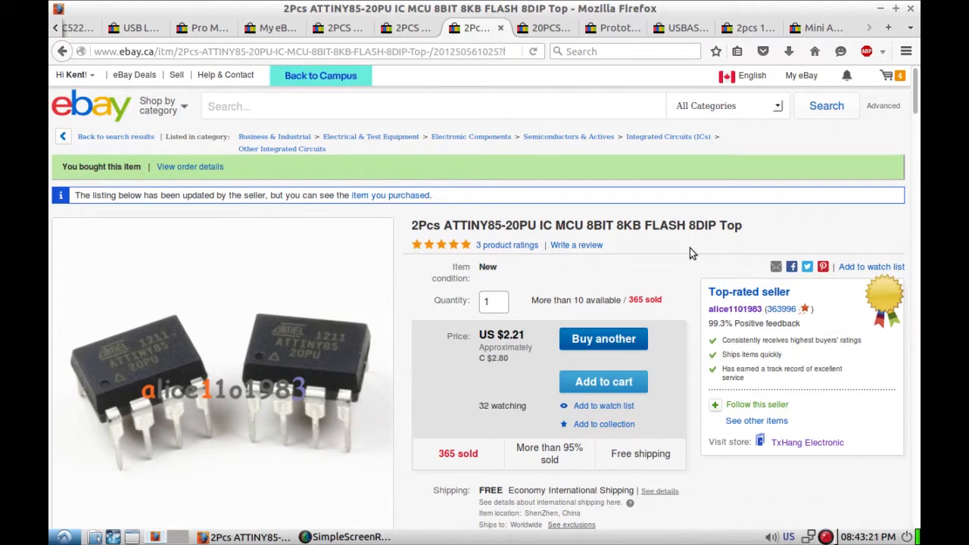
Step: Scroll the ATTINY85-20PU listing past similar items and store categories toward its description
{"action": "scroll", "scroll_direction": "down", "scroll_amount": 3}
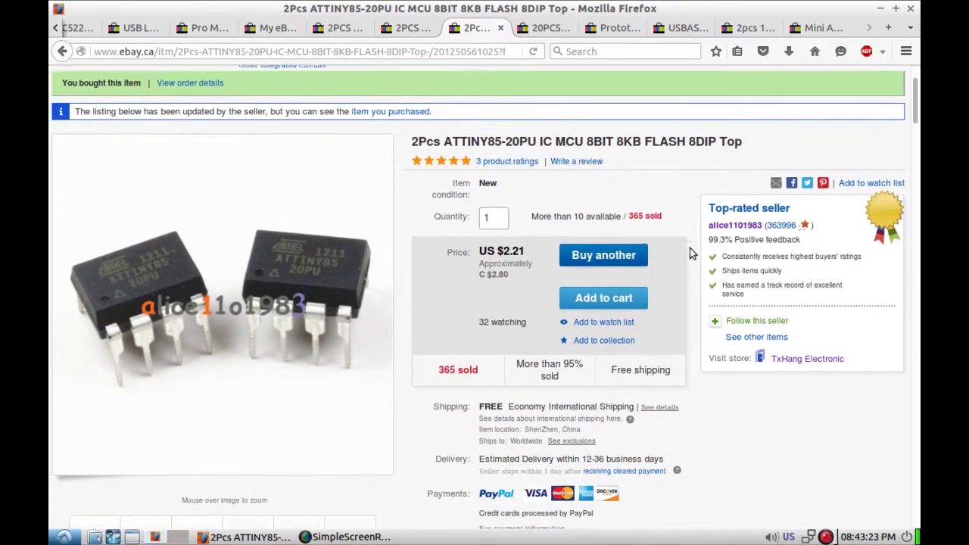
{"action": "scroll", "scroll_direction": "down", "scroll_amount": 3}
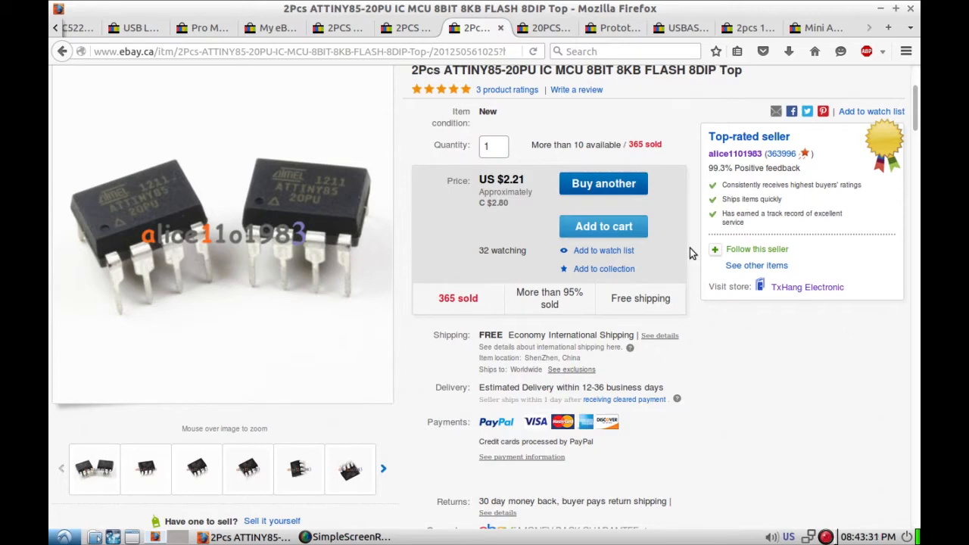
{"action": "scroll", "scroll_direction": "down", "scroll_amount": 3}
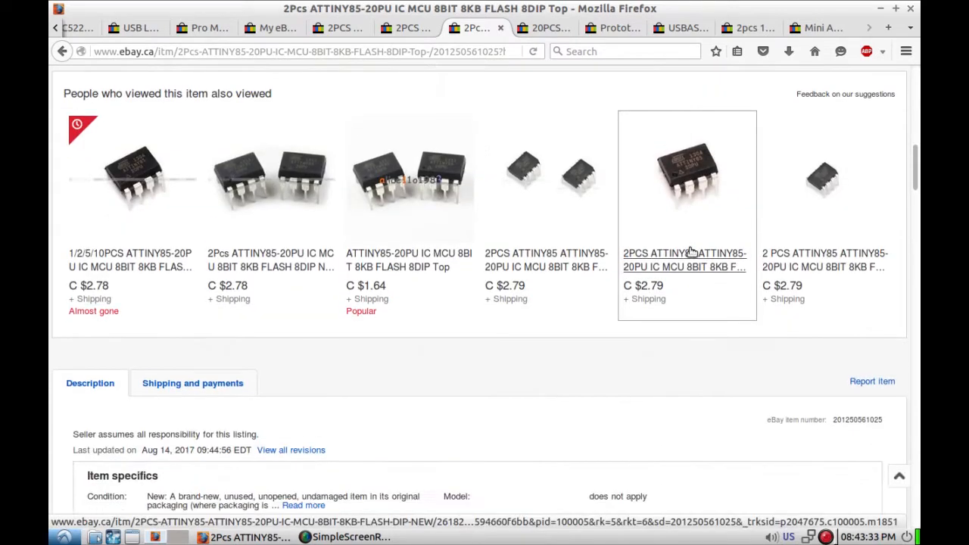
{"action": "scroll", "scroll_direction": "down", "scroll_amount": 3}
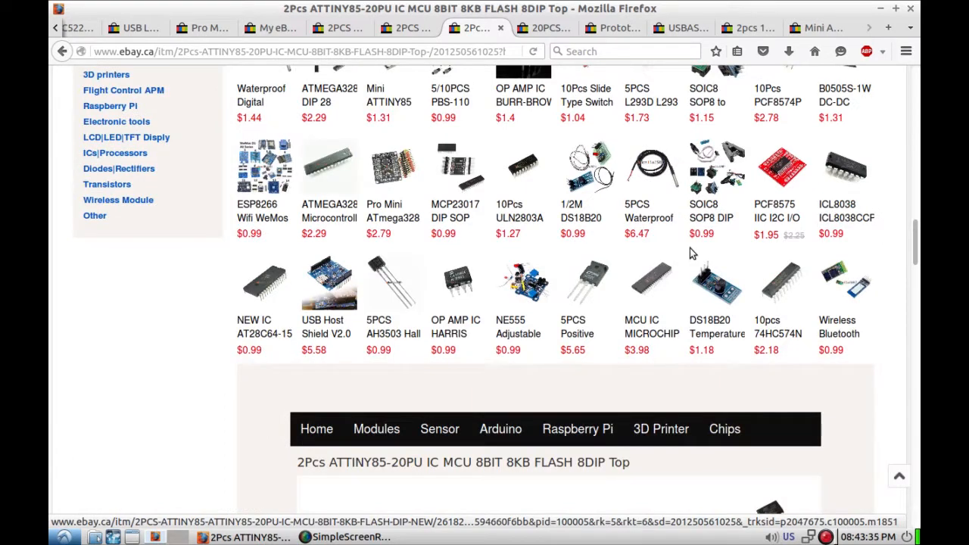
Step: Switch to the 20PCS 8-pin DIP IC socket listing and scroll it slightly
{"action": "left_click", "coordinate": [542, 27]}
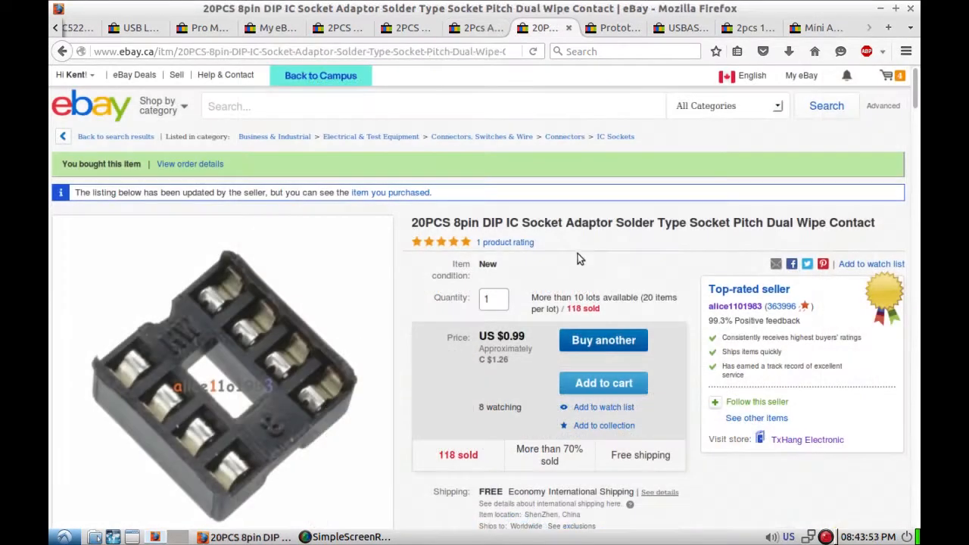
{"action": "scroll", "scroll_direction": "down", "scroll_amount": 3}
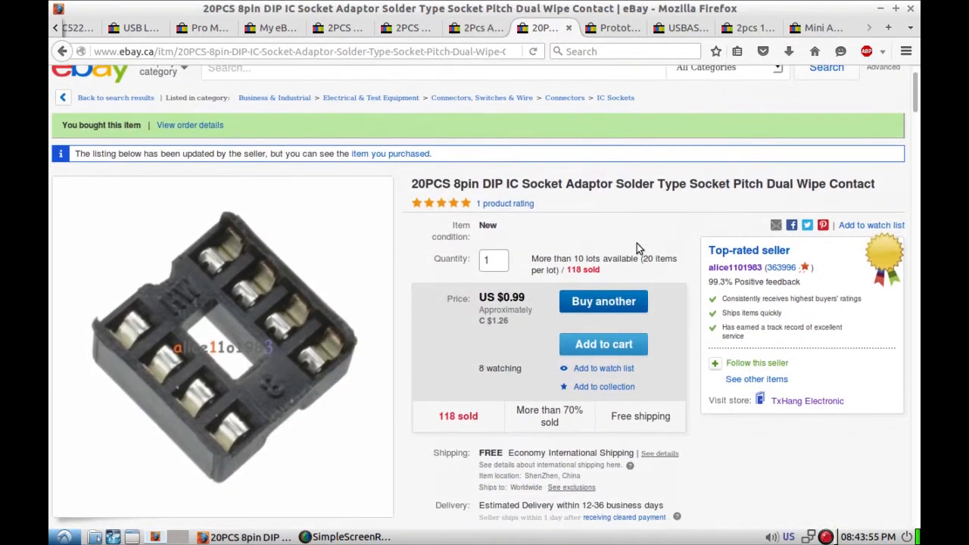
{"action": "mouse_move", "coordinate": [675, 239]}
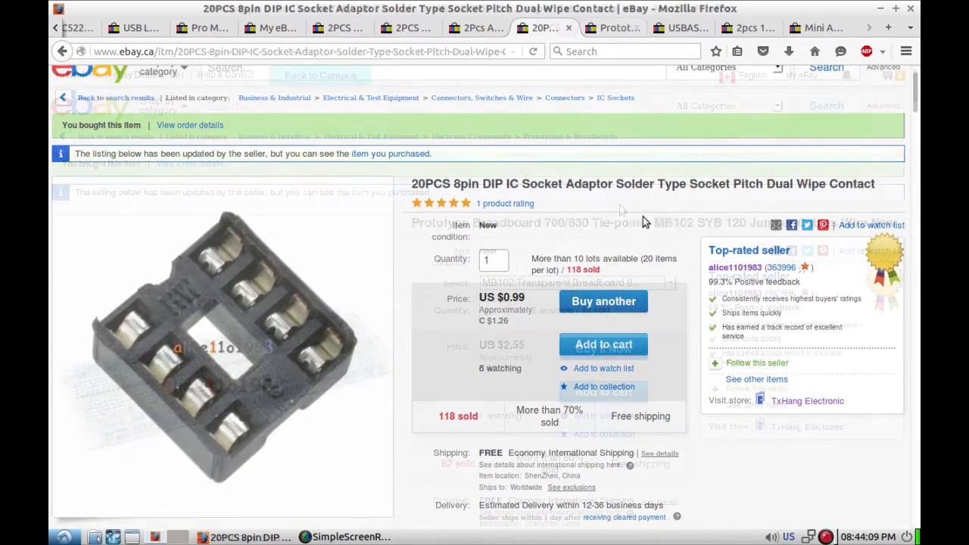
Step: Switch to the Prototype Breadboard MB102 with 120 jumper cables listing
{"action": "left_click", "coordinate": [609, 28]}
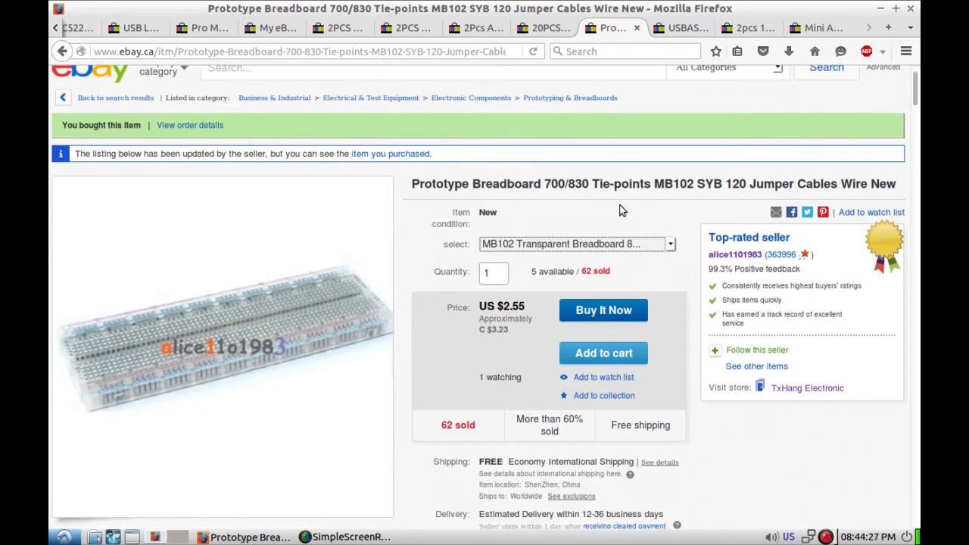
{"action": "mouse_move", "coordinate": [665, 210]}
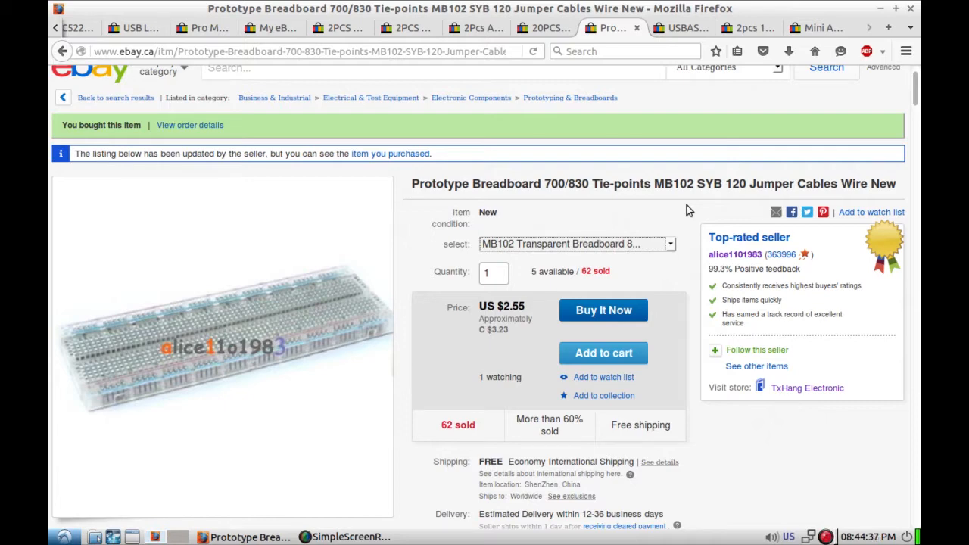
Step: Switch to the USBASP USBISP AVR programmer listing
{"action": "left_click", "coordinate": [682, 27]}
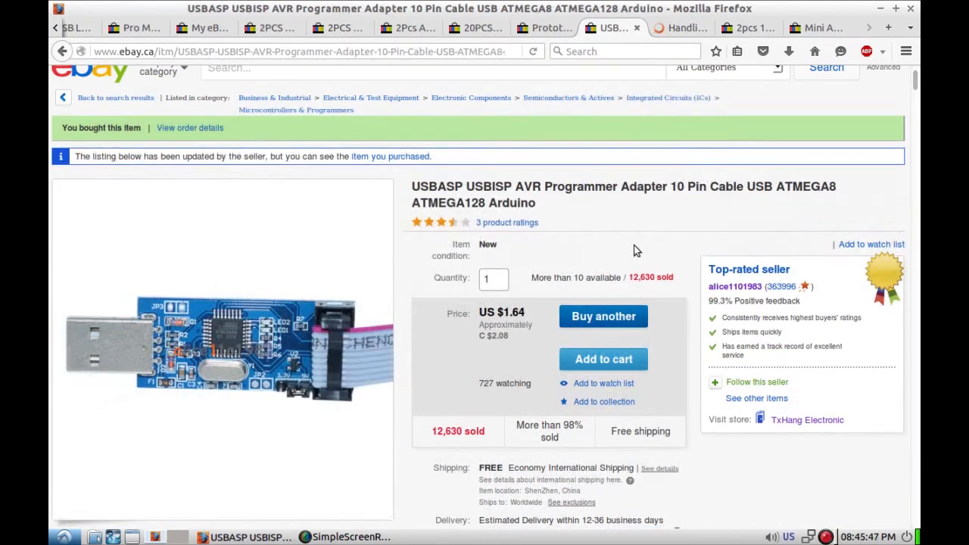
{"action": "mouse_move", "coordinate": [654, 239]}
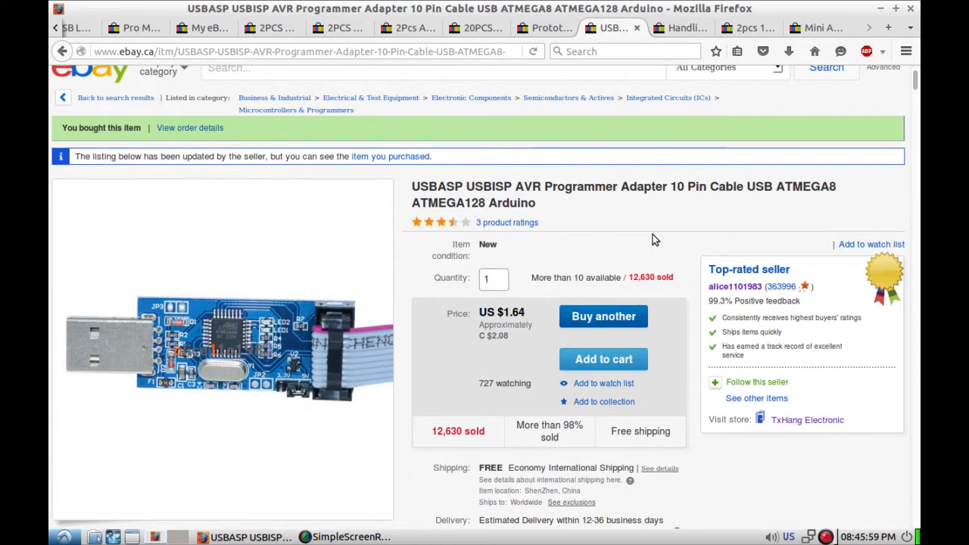
{"action": "mouse_move", "coordinate": [684, 258]}
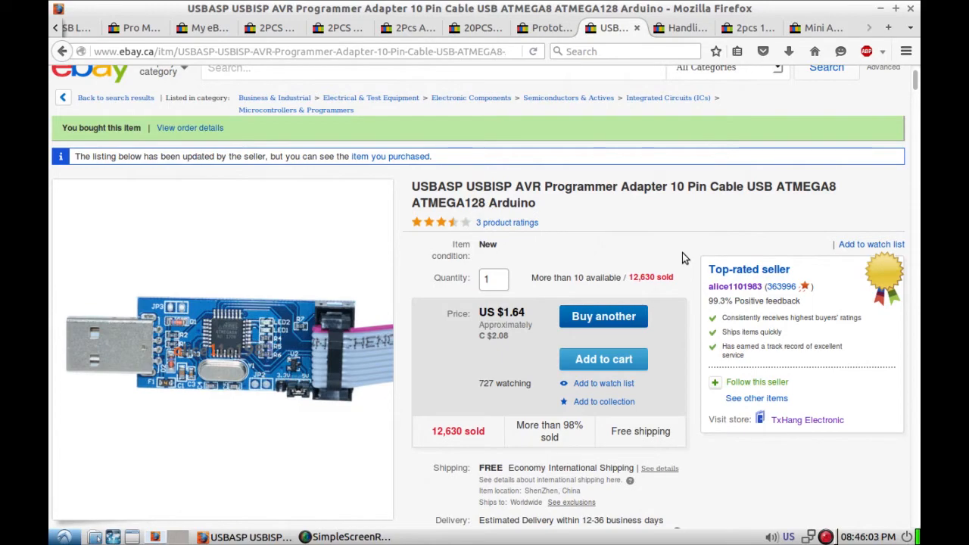
Step: Bring up the 2pcs 10-pin to 6-pin adapter board listing and scroll into its details
{"action": "left_click", "coordinate": [745, 27]}
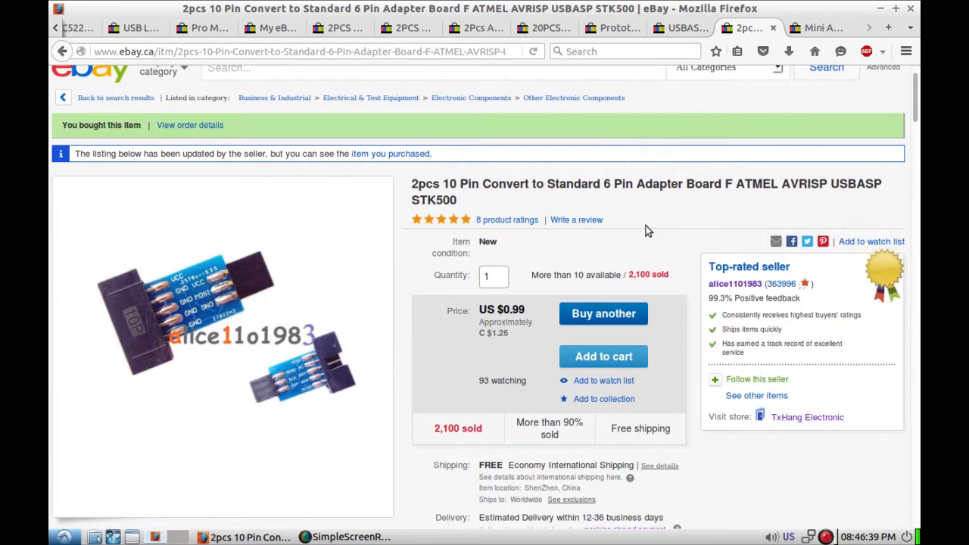
{"action": "mouse_move", "coordinate": [669, 215]}
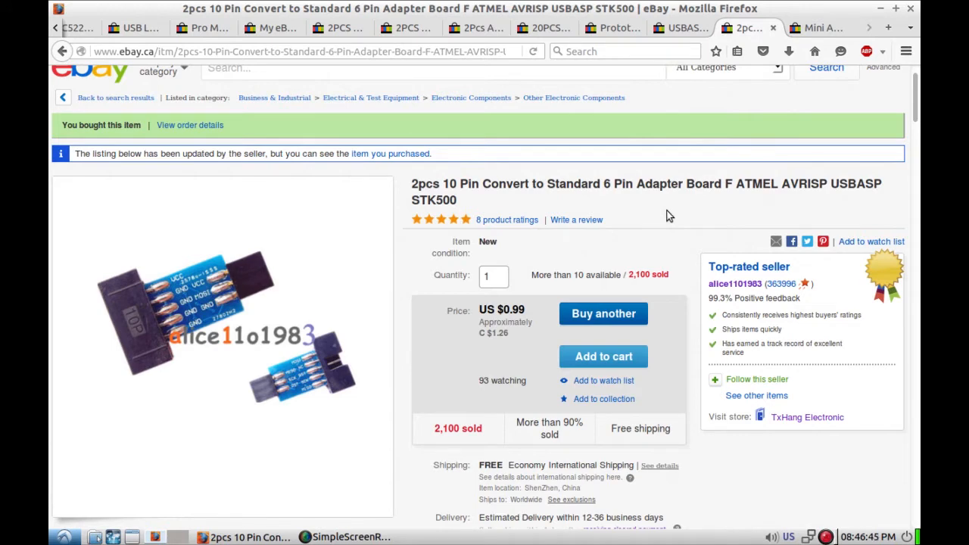
{"action": "mouse_move", "coordinate": [684, 244]}
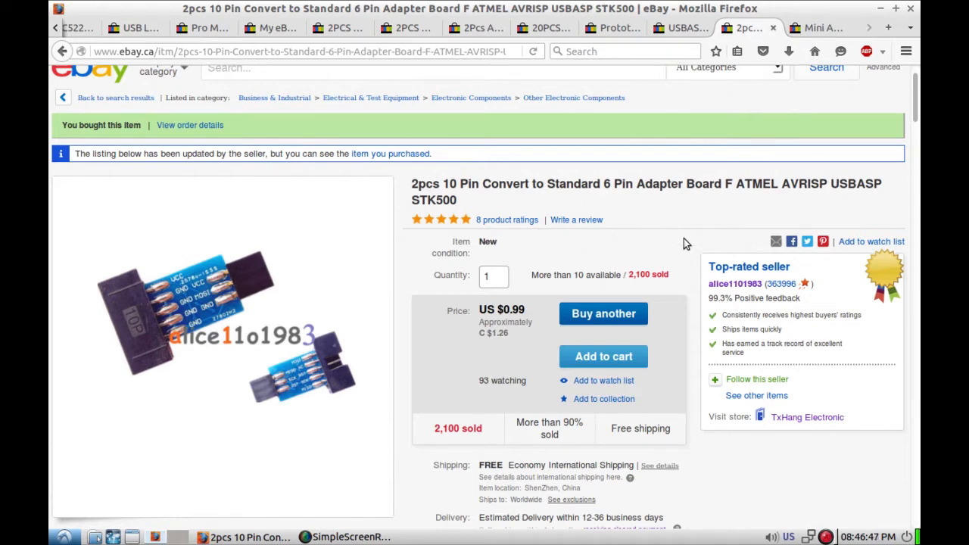
{"action": "scroll", "scroll_direction": "down", "scroll_amount": 3}
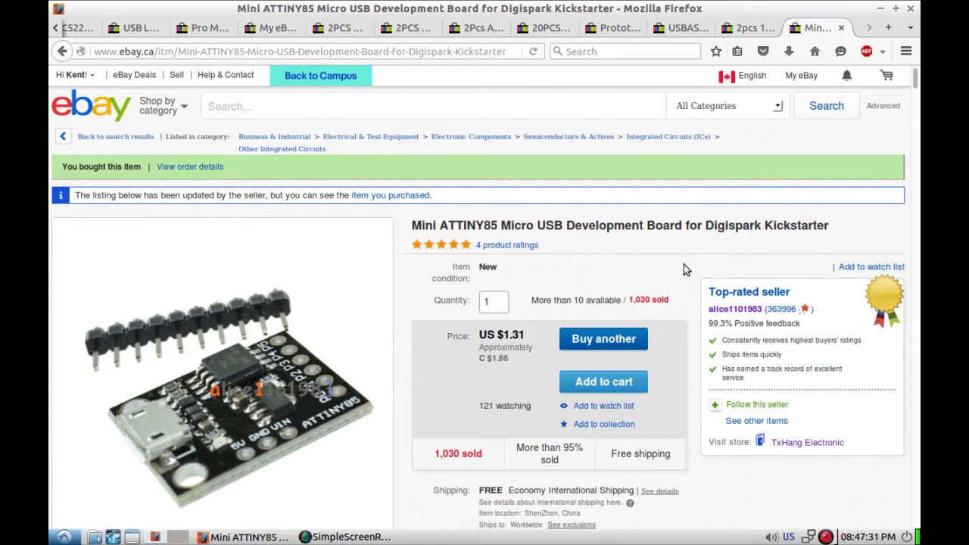
Step: Scroll the Digispark ATTINY85 listing down to its ShenZhen shipping, delivery and payment options
{"action": "scroll", "scroll_direction": "down", "scroll_amount": 3}
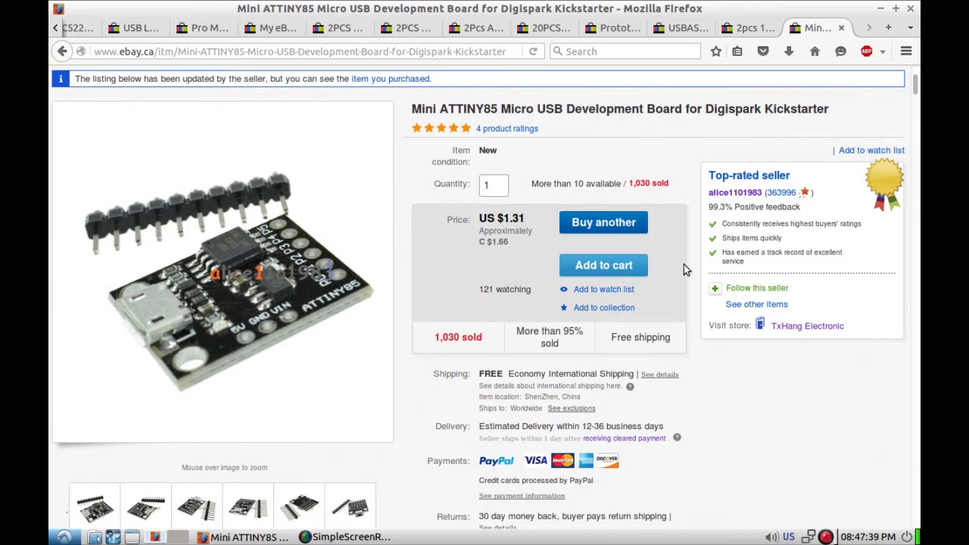
{"action": "scroll", "scroll_direction": "down", "scroll_amount": 3}
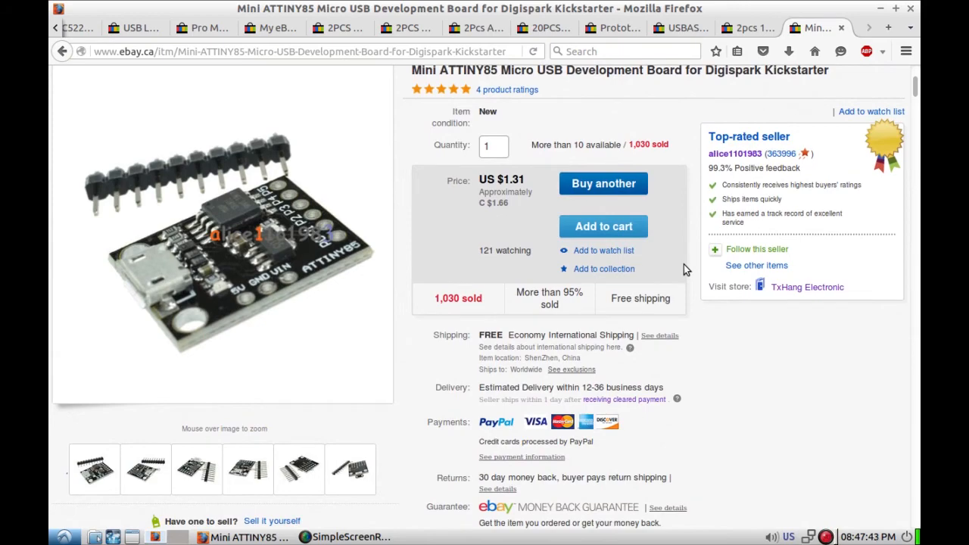
Step: Scroll past the store categories to the ATtiny features, package contents and payment terms
{"action": "scroll", "scroll_direction": "down", "scroll_amount": 3}
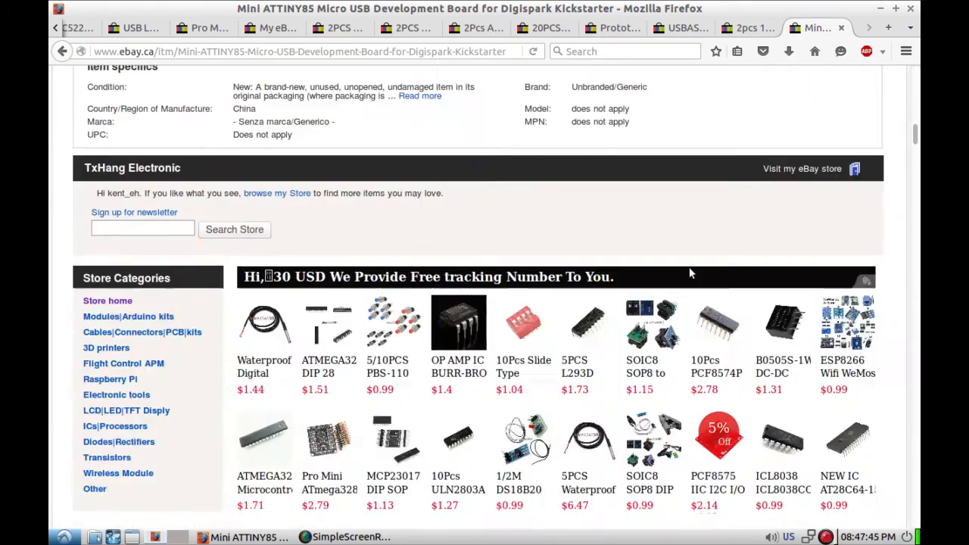
{"action": "scroll", "scroll_direction": "up", "scroll_amount": 3}
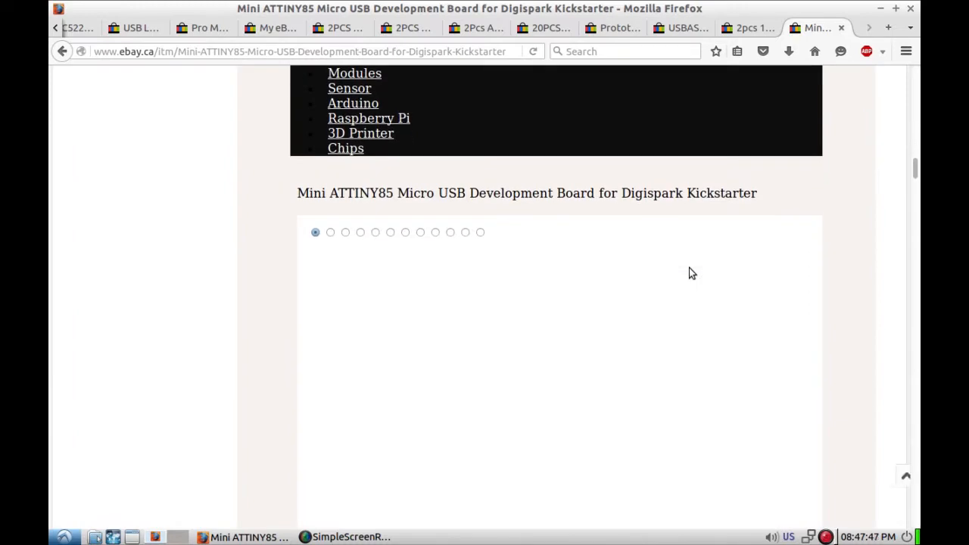
{"action": "scroll", "scroll_direction": "down", "scroll_amount": 3}
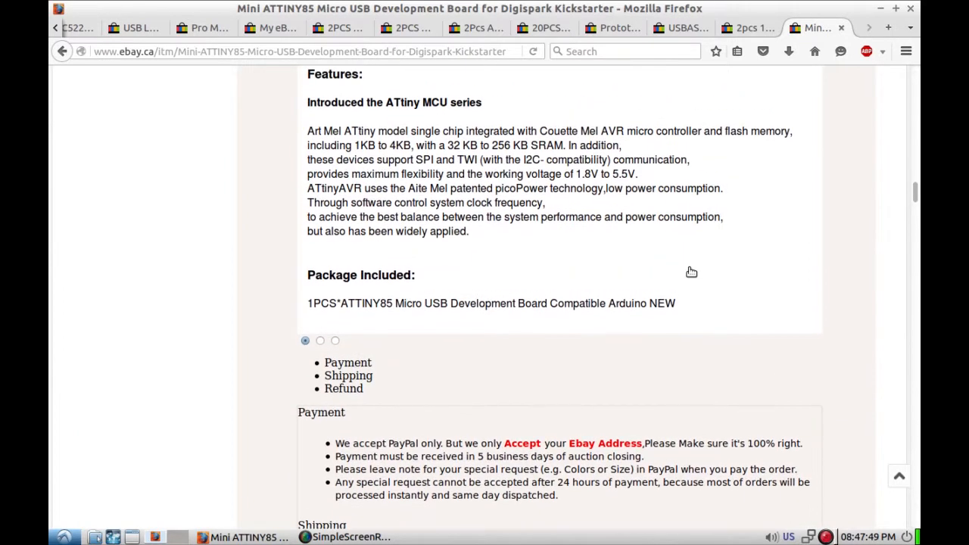
{"action": "mouse_move", "coordinate": [314, 212]}
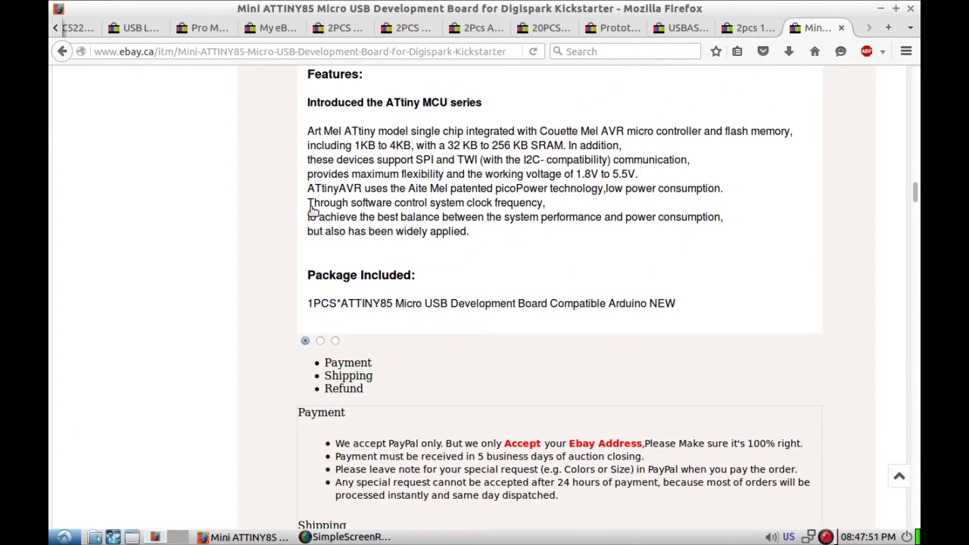
{"action": "scroll", "scroll_direction": "down", "scroll_amount": 3}
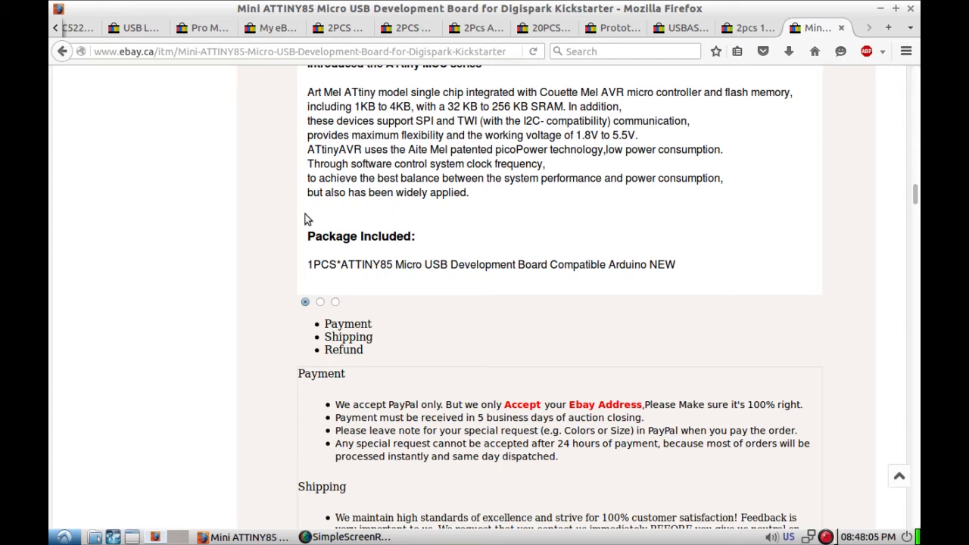
{"action": "scroll", "scroll_direction": "down", "scroll_amount": 3}
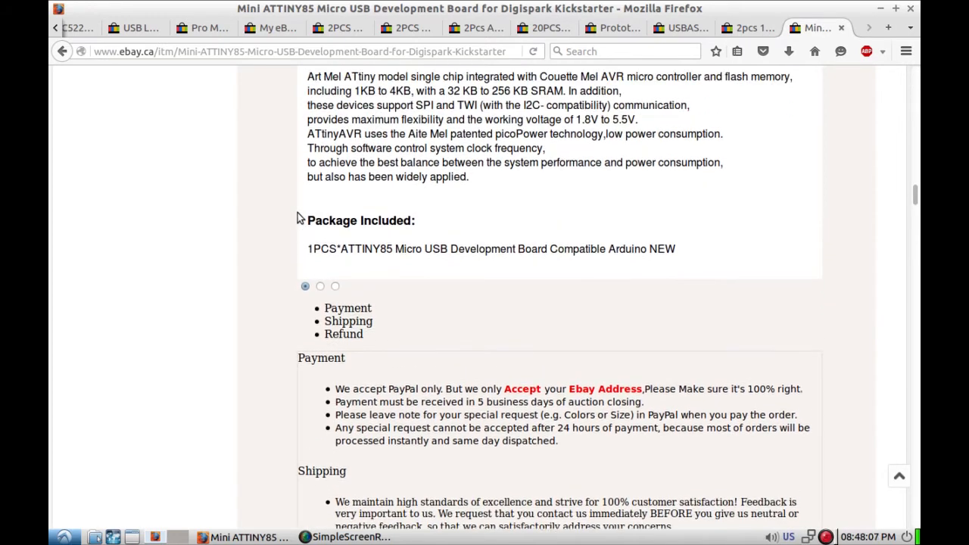
{"action": "scroll", "scroll_direction": "down", "scroll_amount": 3}
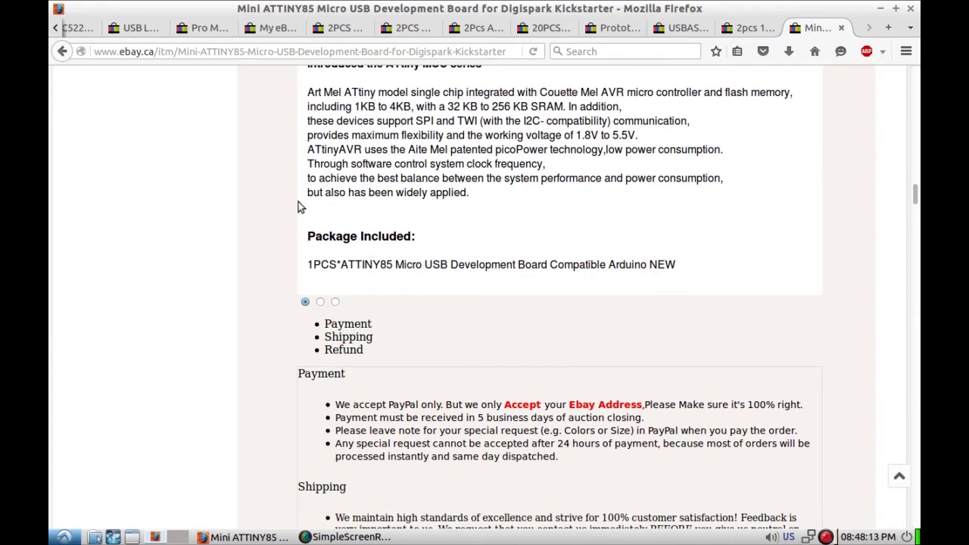
{"action": "mouse_move", "coordinate": [536, 161]}
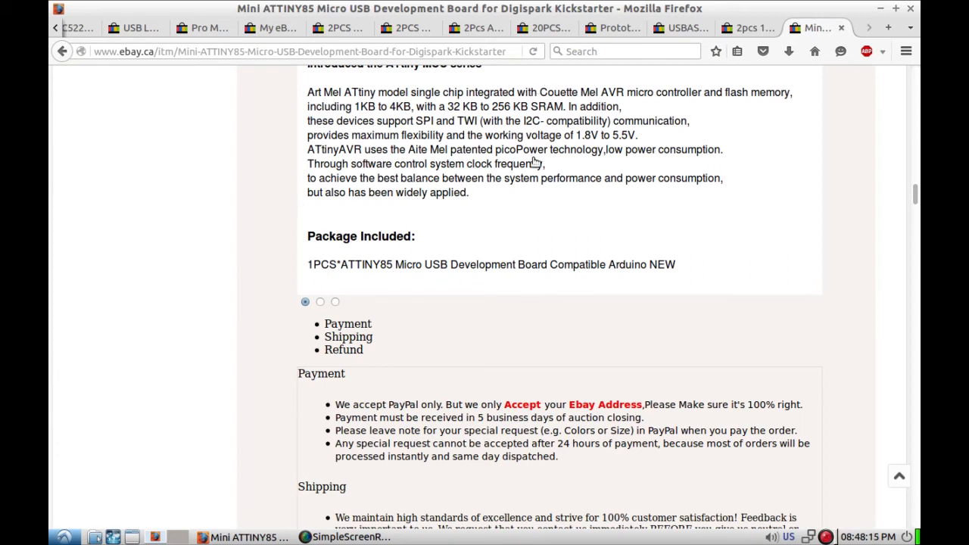
{"action": "mouse_move", "coordinate": [567, 182]}
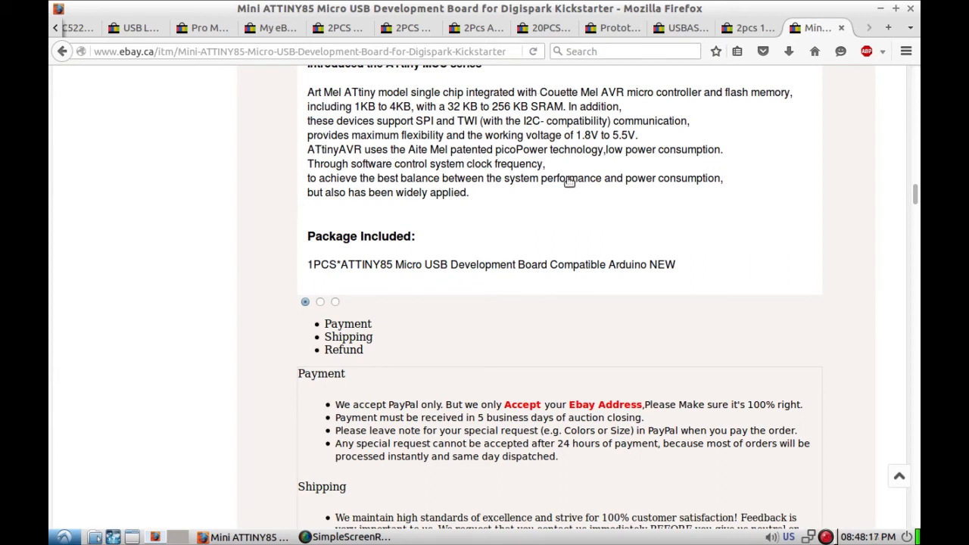
{"action": "mouse_move", "coordinate": [581, 201]}
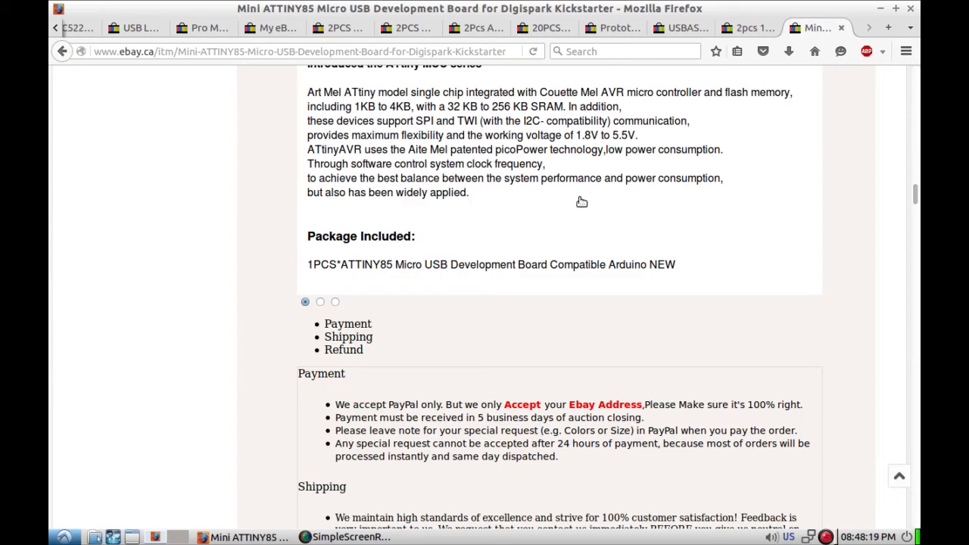